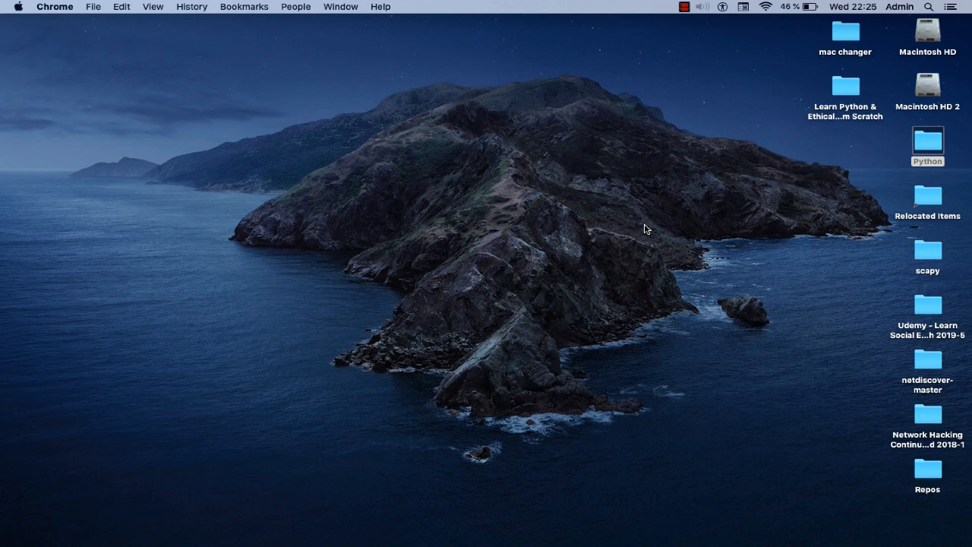
pyautogui.moveTo(655, 176)
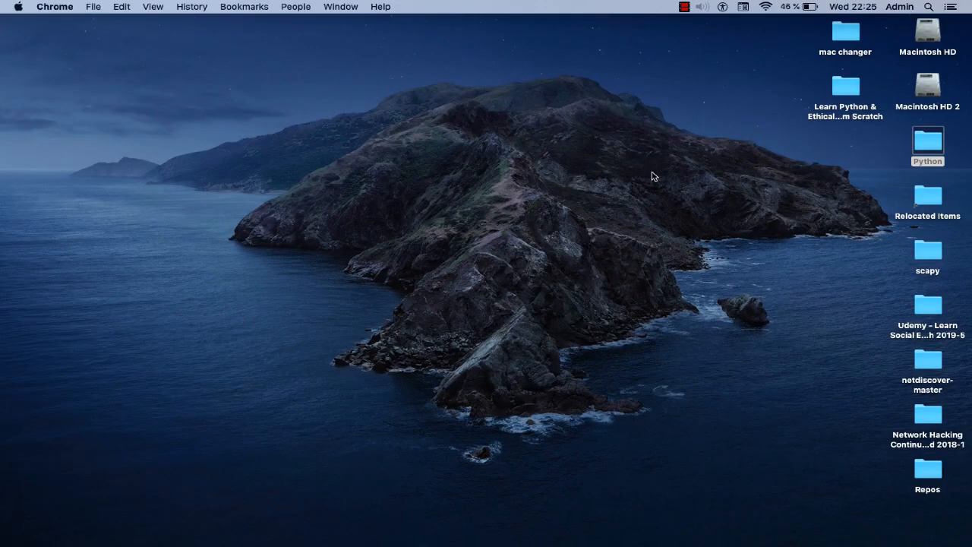
pyautogui.moveTo(648, 200)
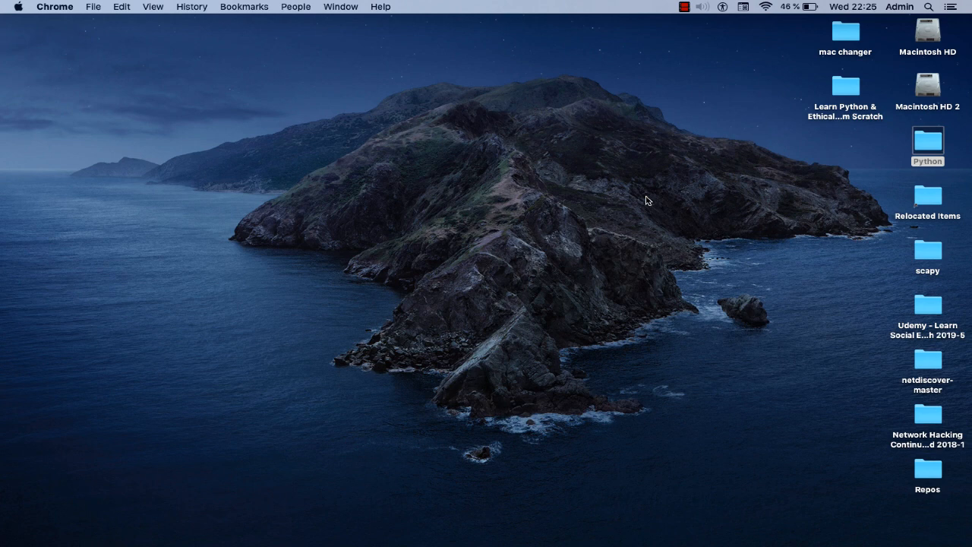
pyautogui.moveTo(635, 291)
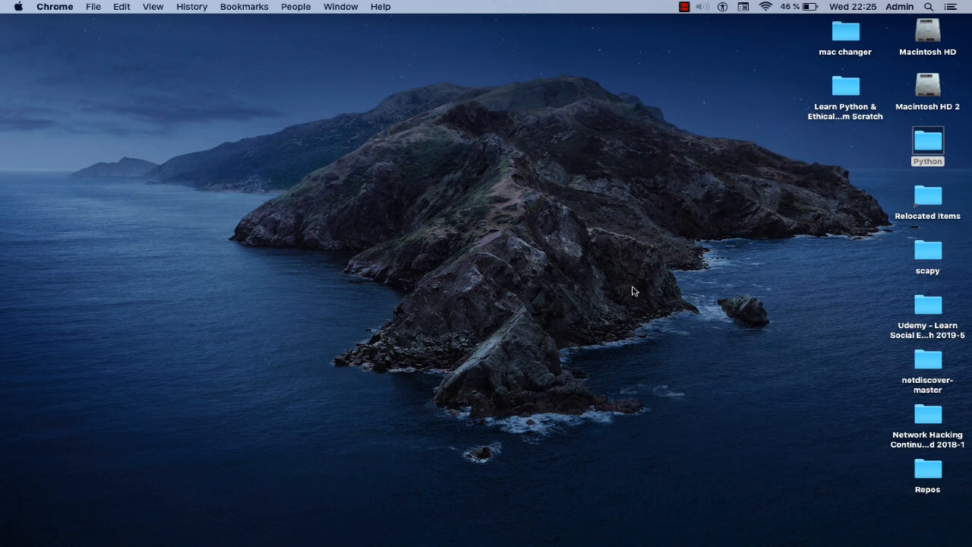
pyautogui.moveTo(486, 539)
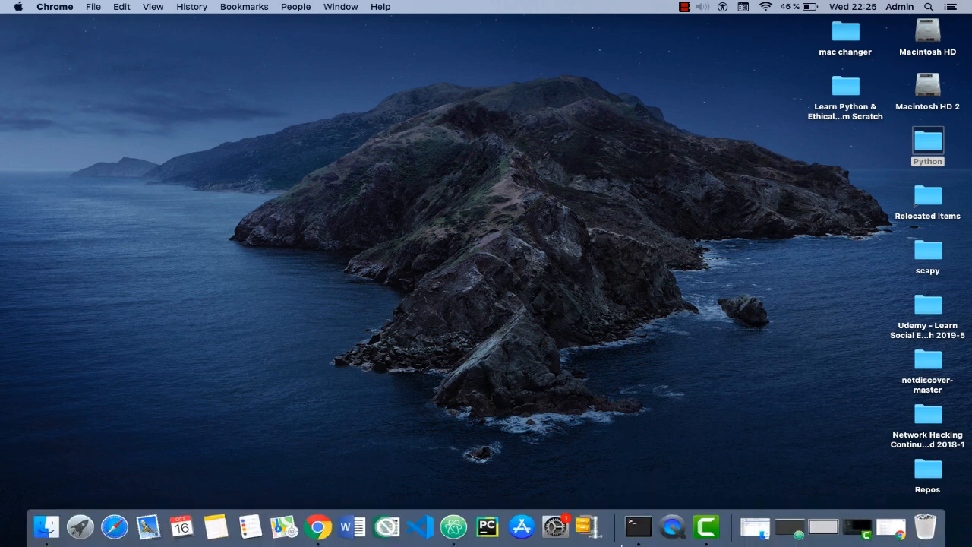
# - Launch Atom and add the Desktop 'Python' folder as a project
pyautogui.click(452, 526)
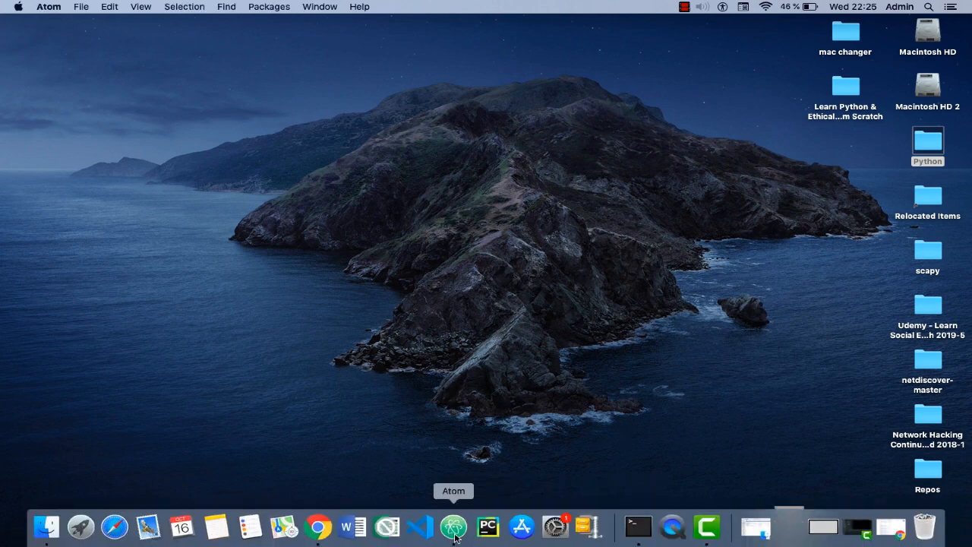
pyautogui.click(453, 525)
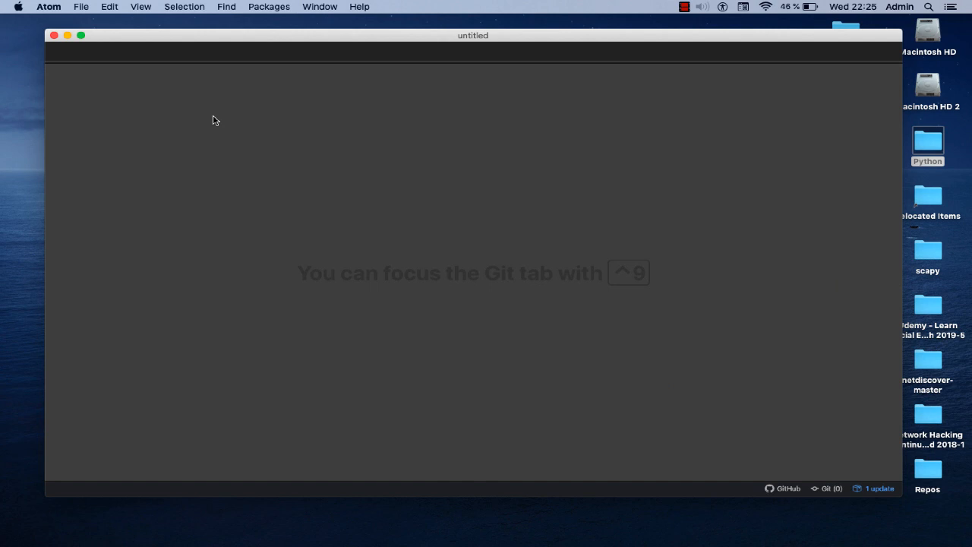
pyautogui.moveTo(85, 13)
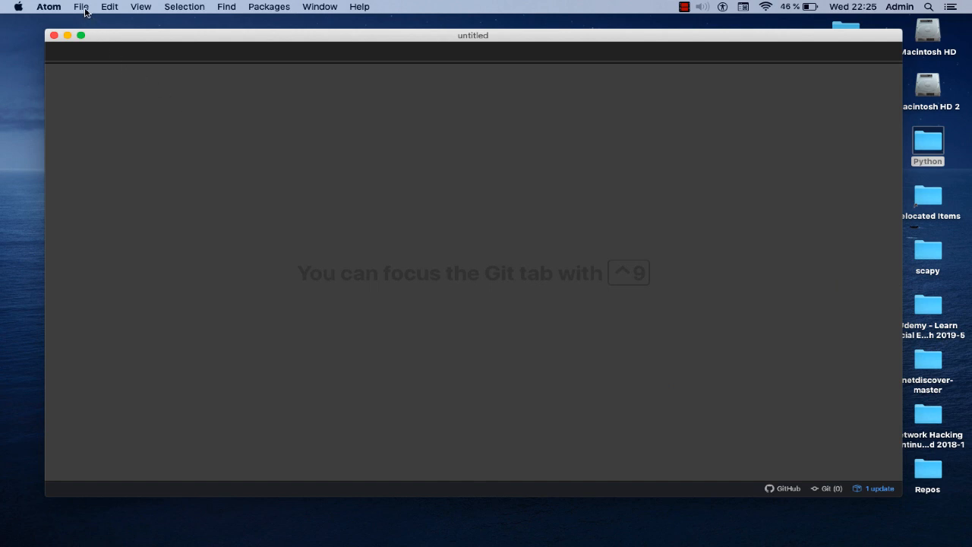
pyautogui.click(81, 7)
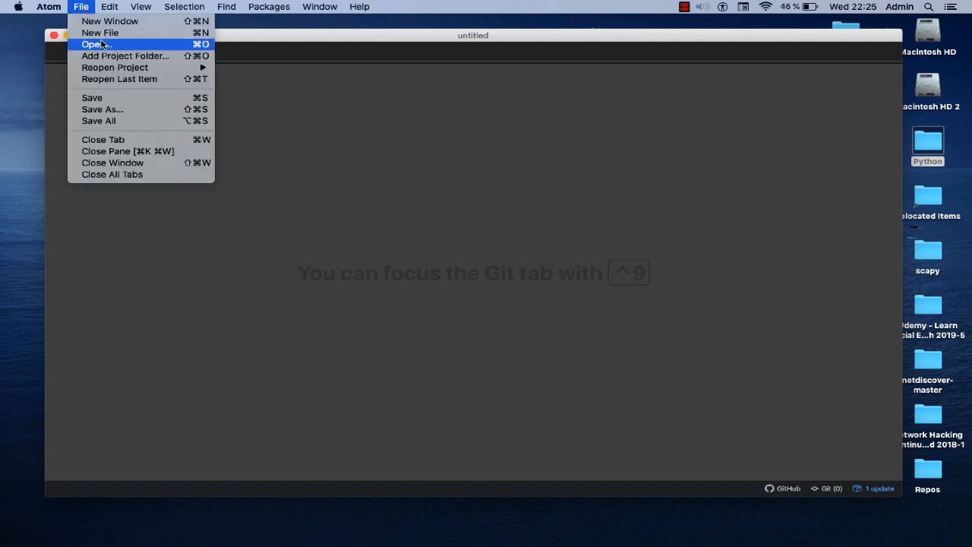
pyautogui.moveTo(125, 55)
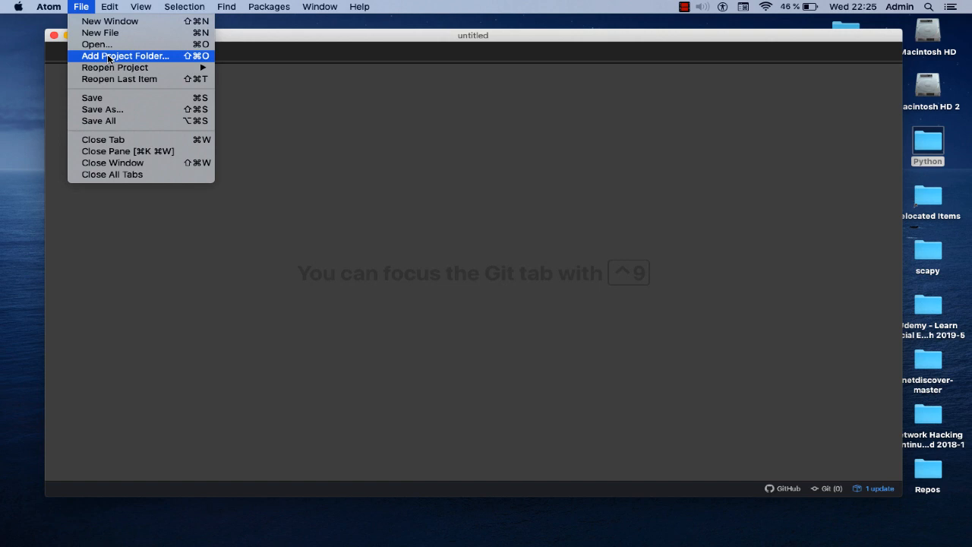
pyautogui.click(124, 55)
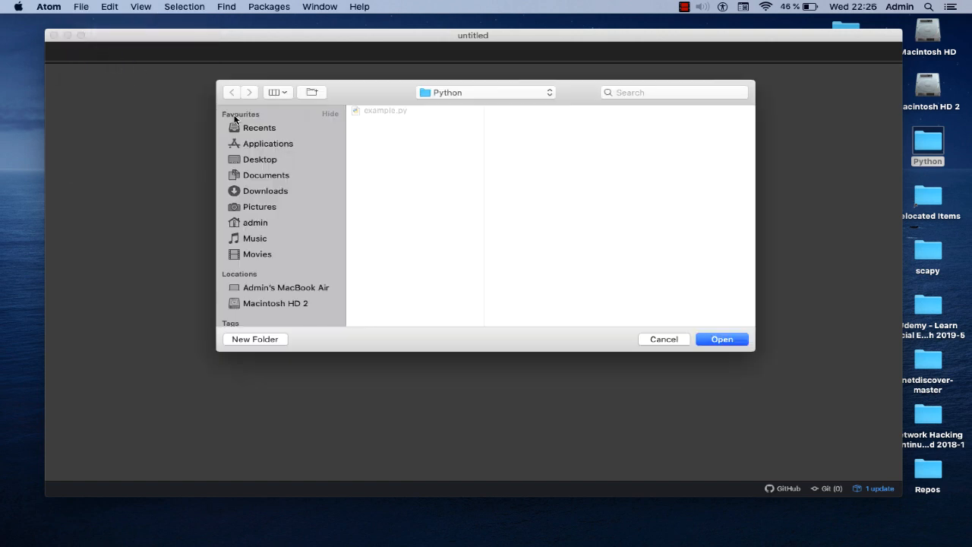
pyautogui.click(260, 158)
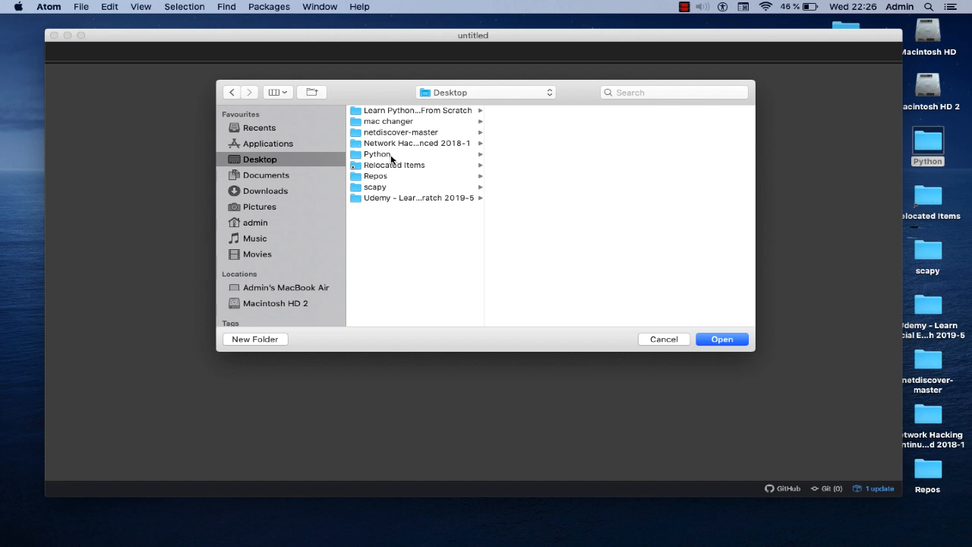
pyautogui.click(377, 155)
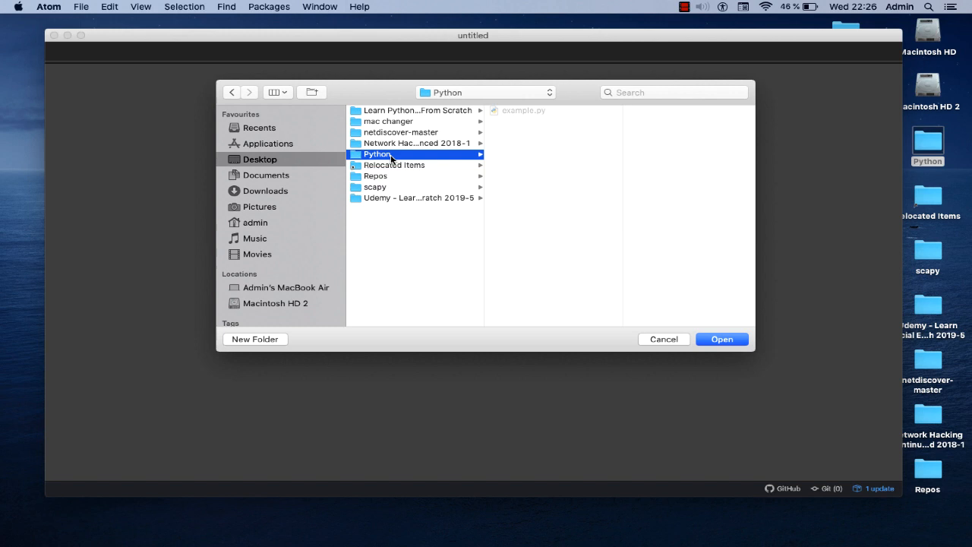
pyautogui.click(721, 339)
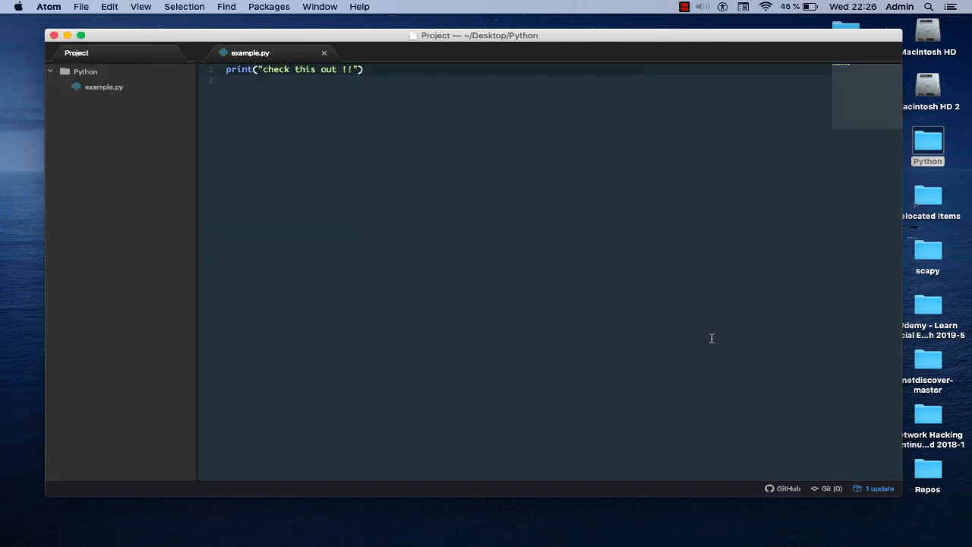
pyautogui.moveTo(165, 123)
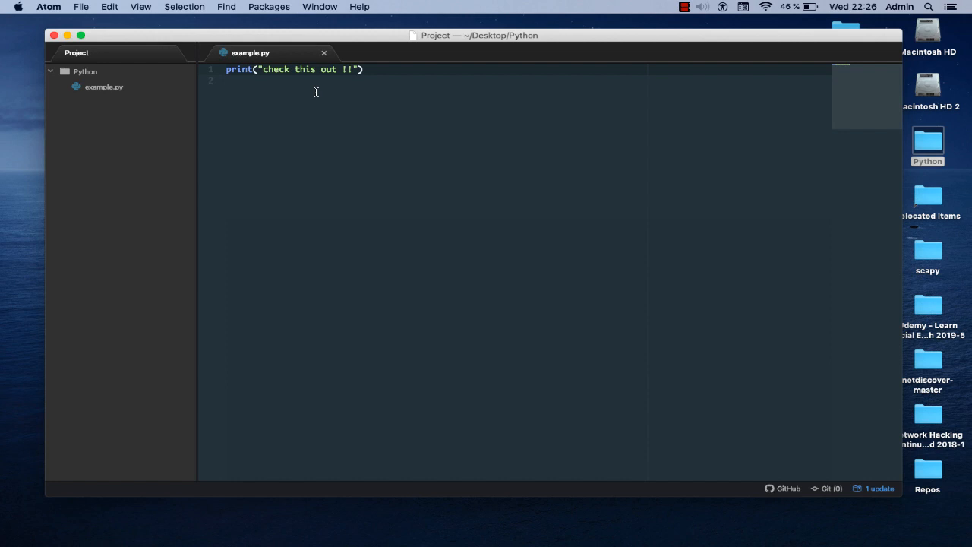
pyautogui.moveTo(269, 95)
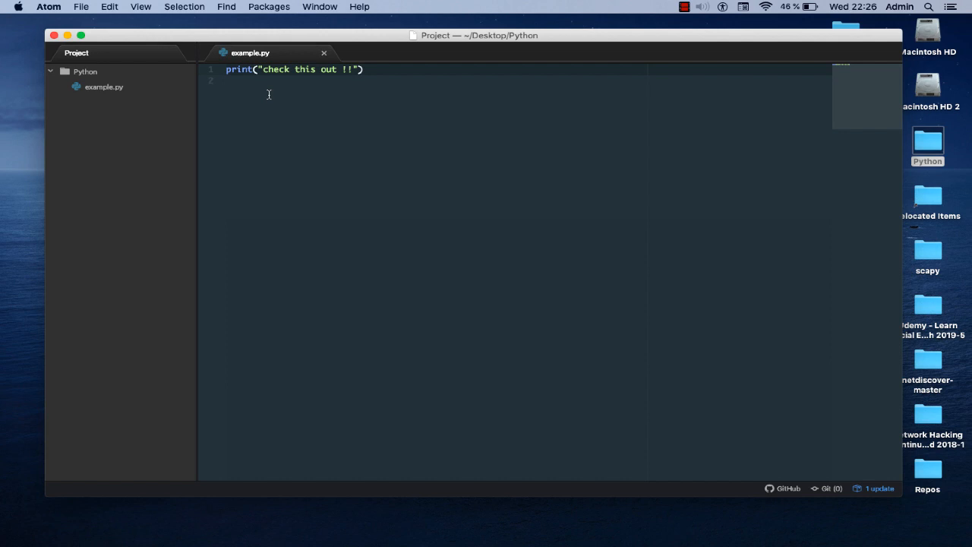
pyautogui.moveTo(367, 91)
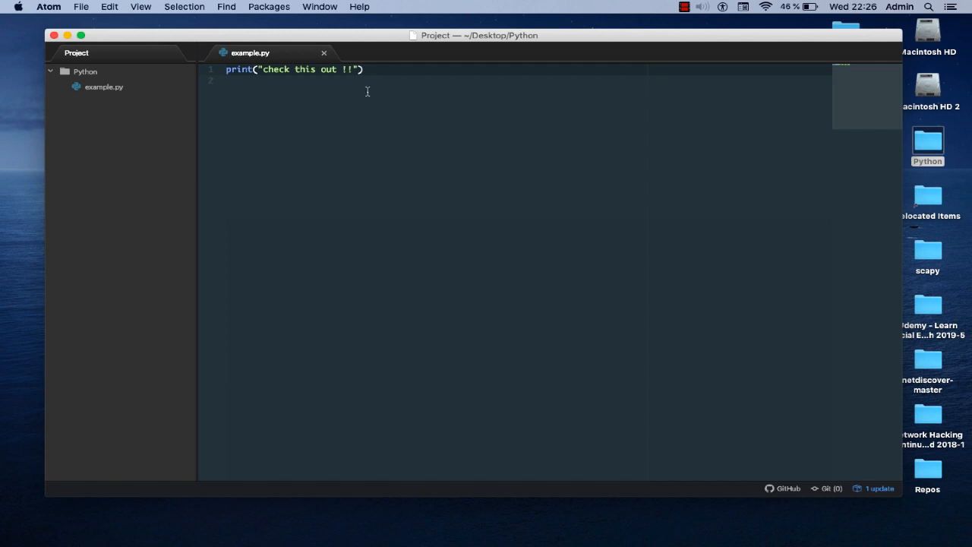
pyautogui.moveTo(272, 90)
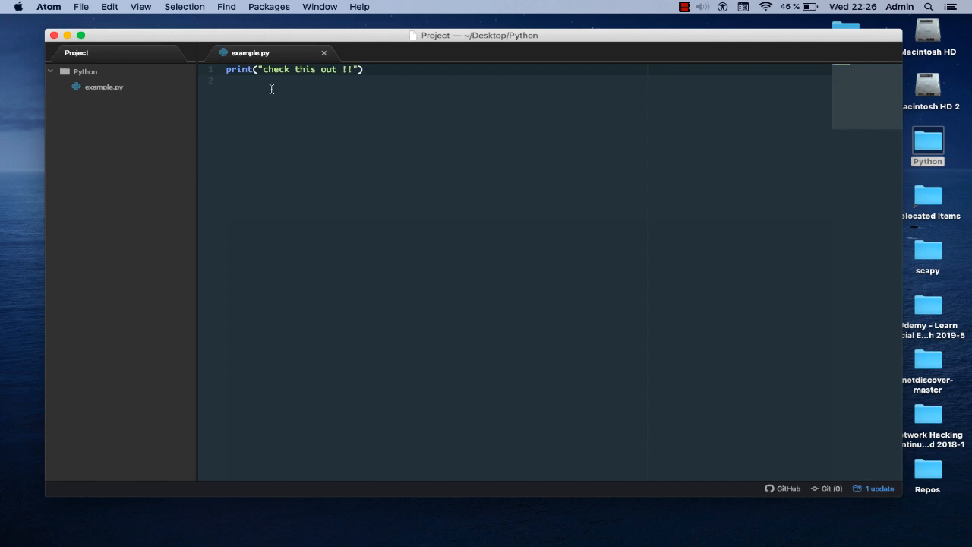
# - Close the Atom project window to reveal the macOS desktop
pyautogui.click(67, 35)
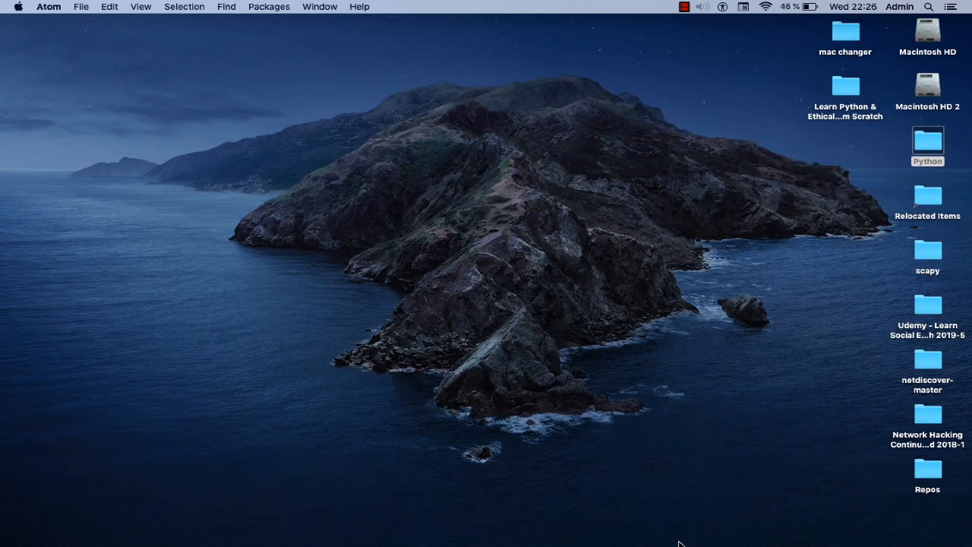
# - Launch Terminal, check the current directory with pwd, and cd into 'Python'
pyautogui.click(659, 525)
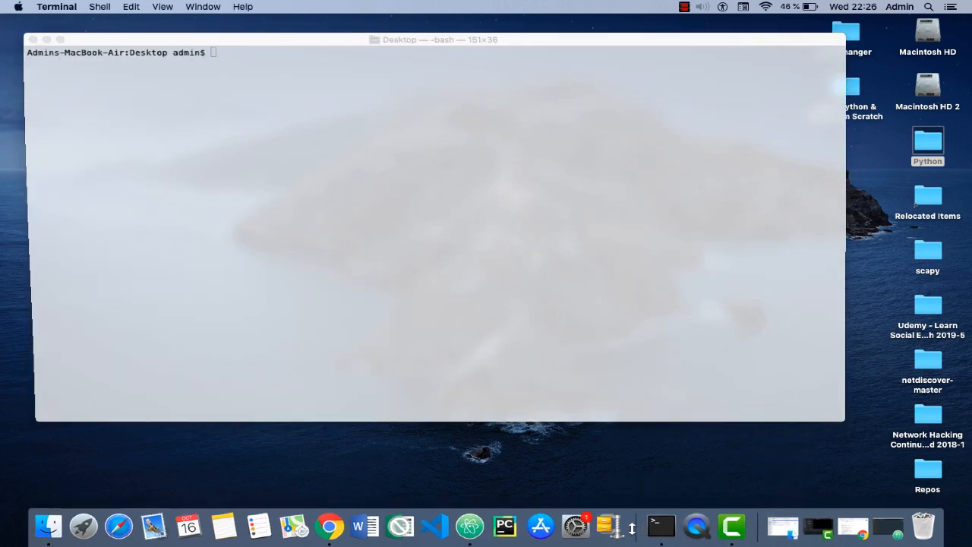
pyautogui.click(253, 114)
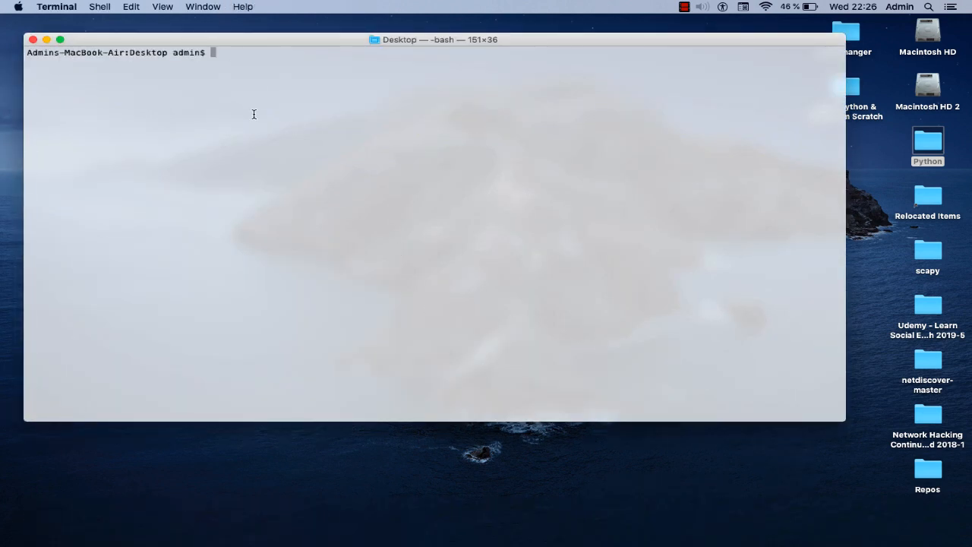
pyautogui.moveTo(267, 132)
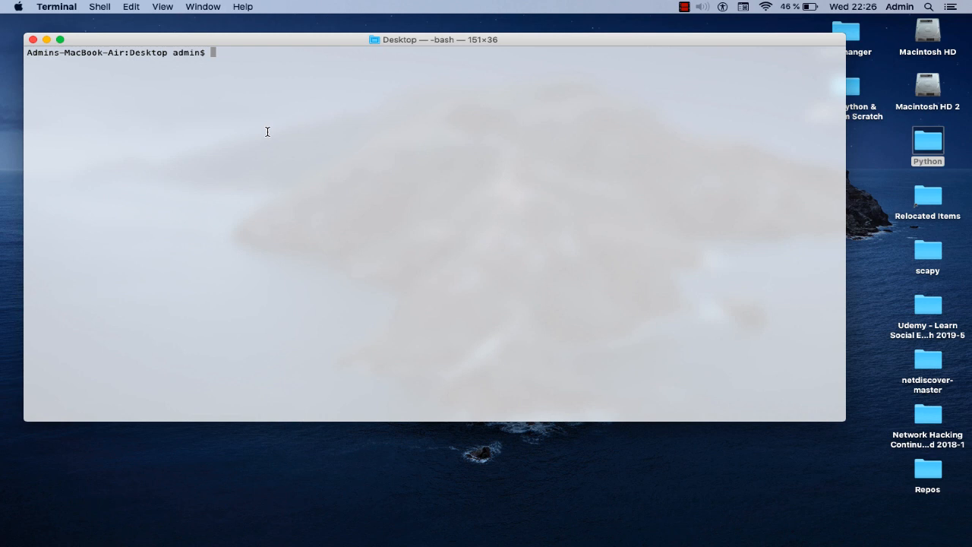
pyautogui.write('pwd')
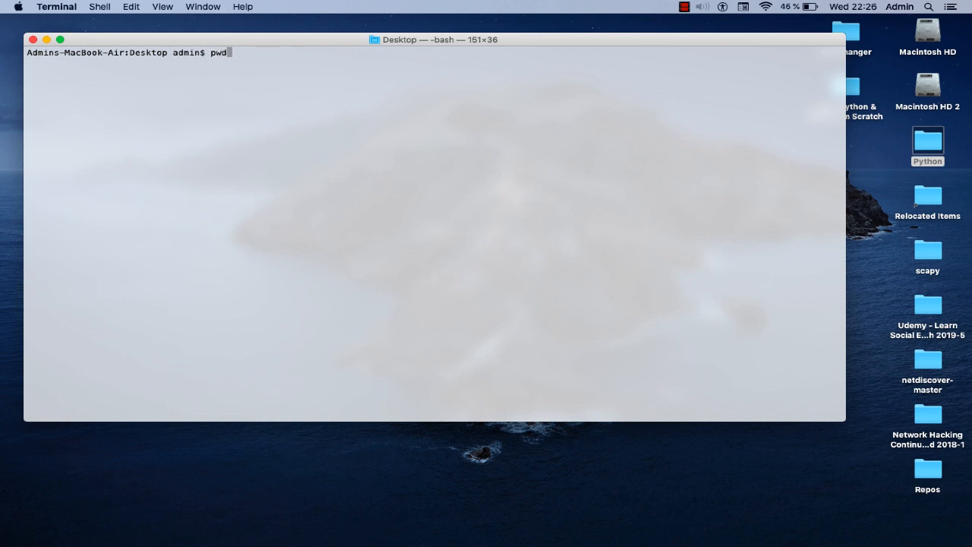
pyautogui.press('Return')
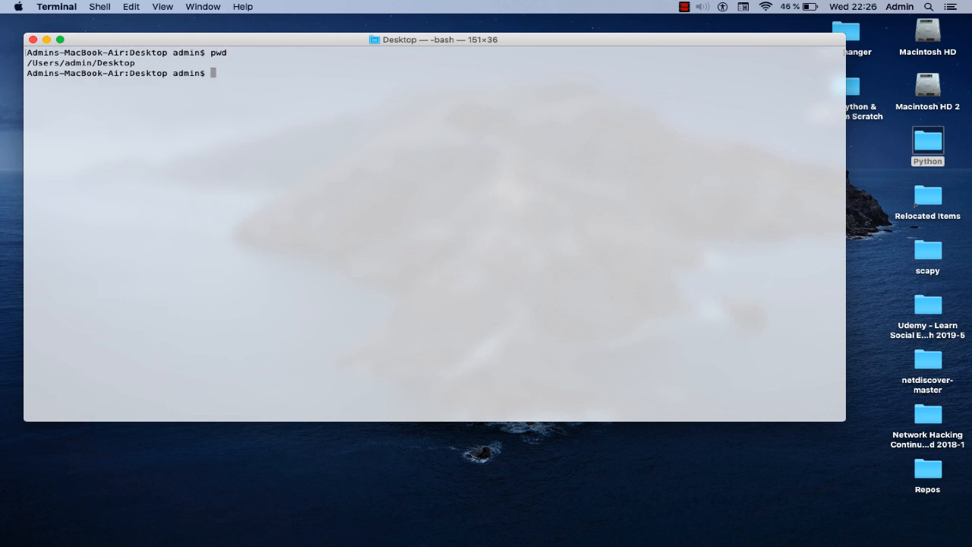
pyautogui.moveTo(316, 135)
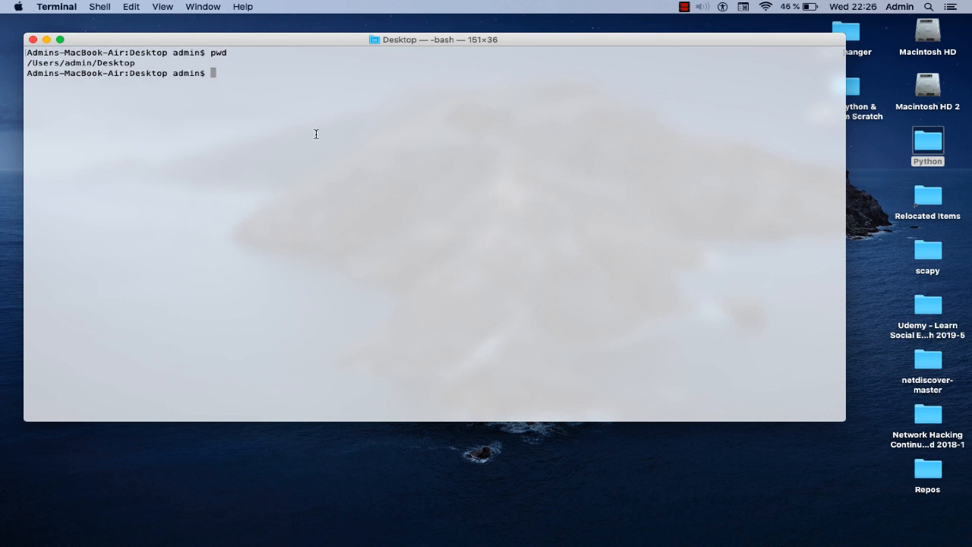
pyautogui.write('cd')
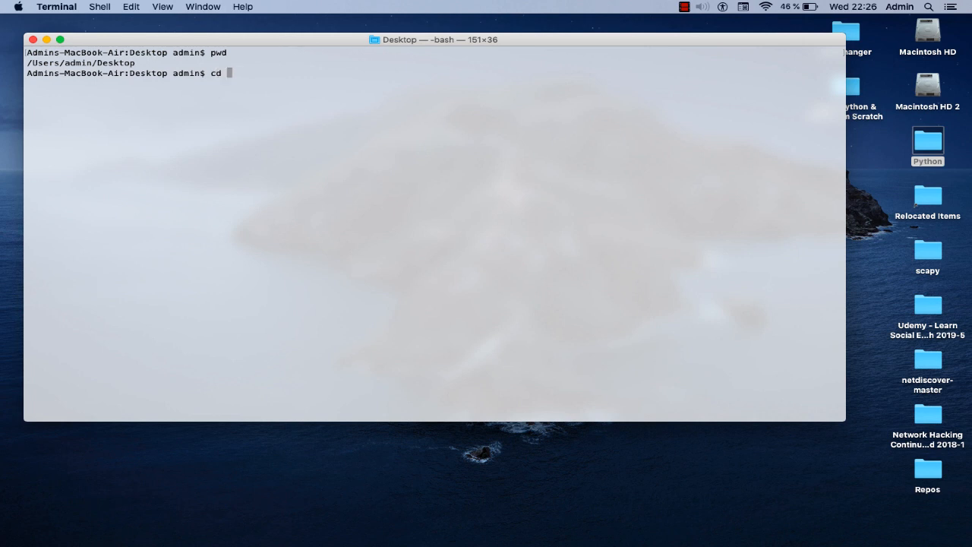
pyautogui.write('Py')
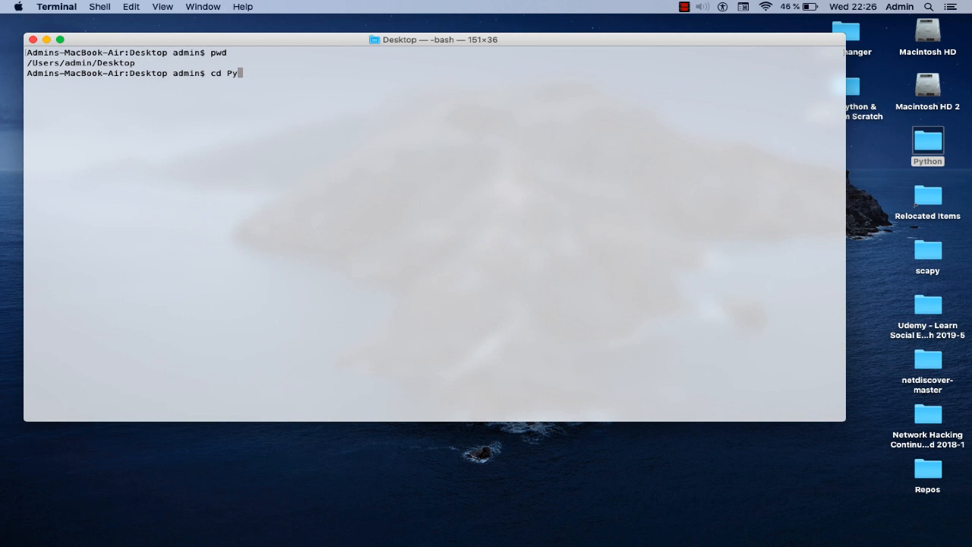
pyautogui.press('Return')
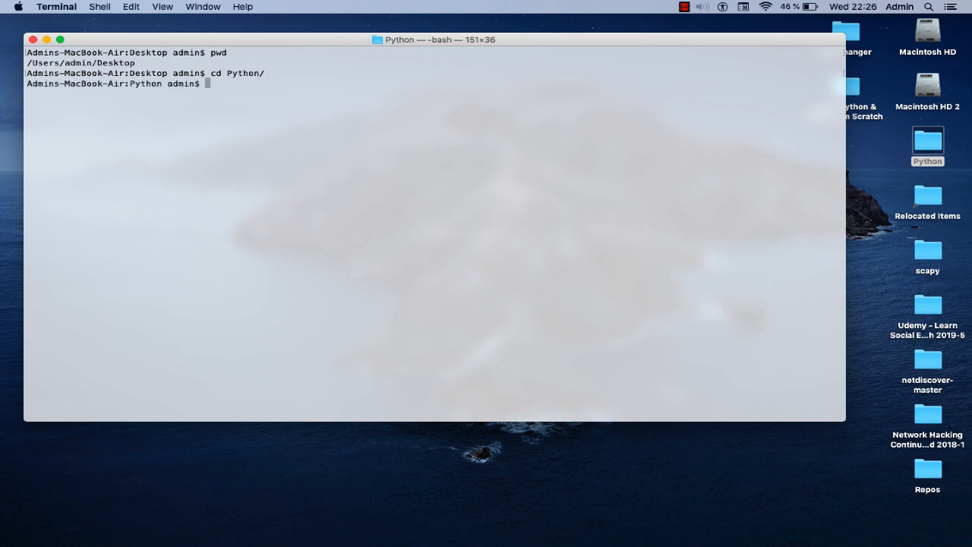
# - List the folder and run 'python example.py', printing 'check this out !!'
pyautogui.write('ls')
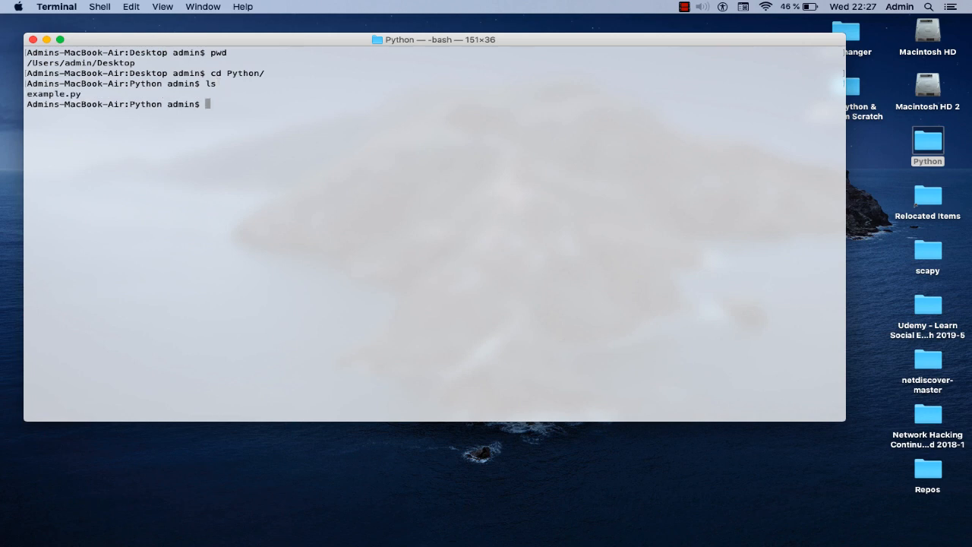
pyautogui.moveTo(107, 121)
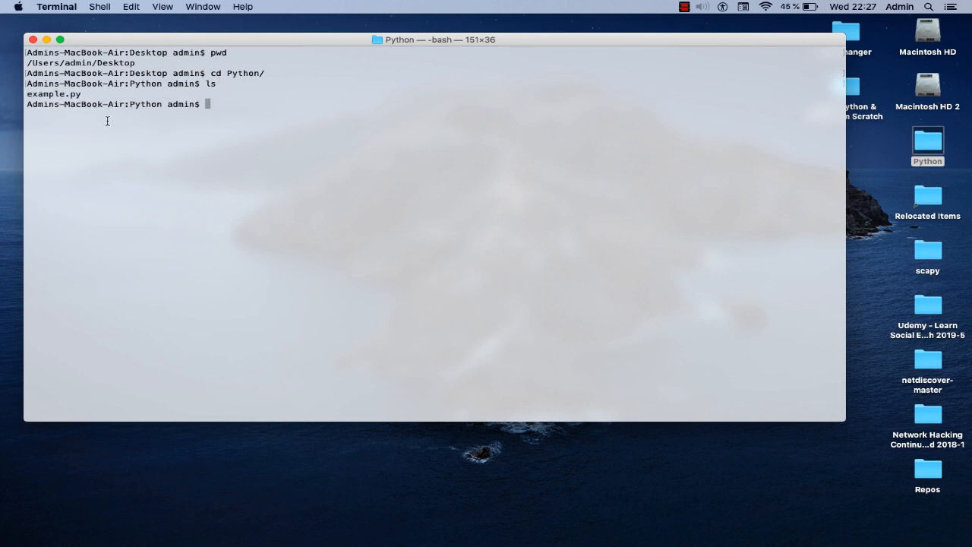
pyautogui.moveTo(218, 121)
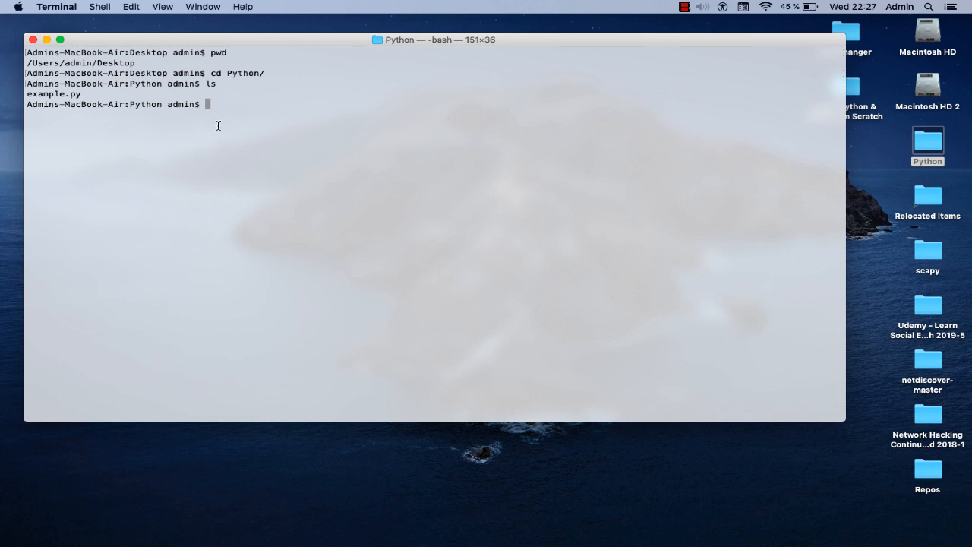
pyautogui.write('py')
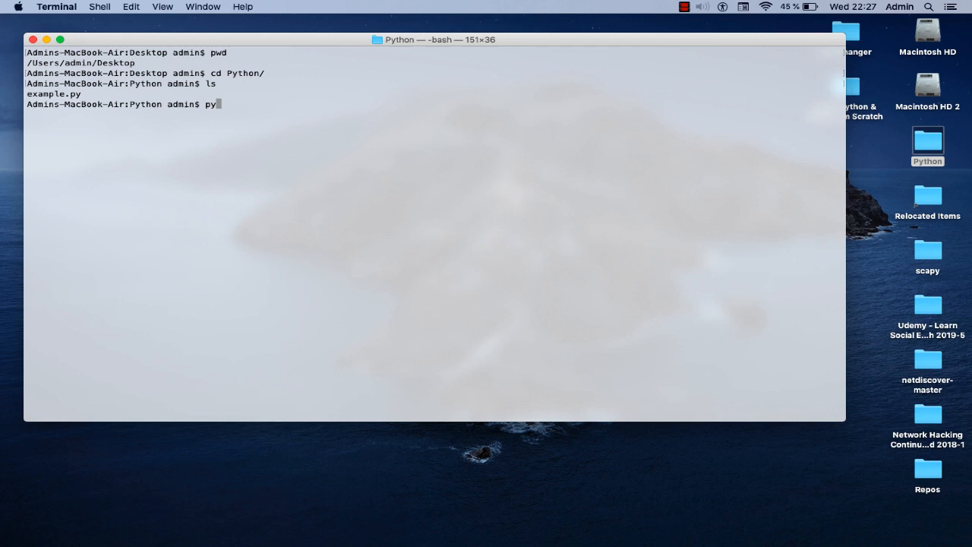
pyautogui.write('thon')
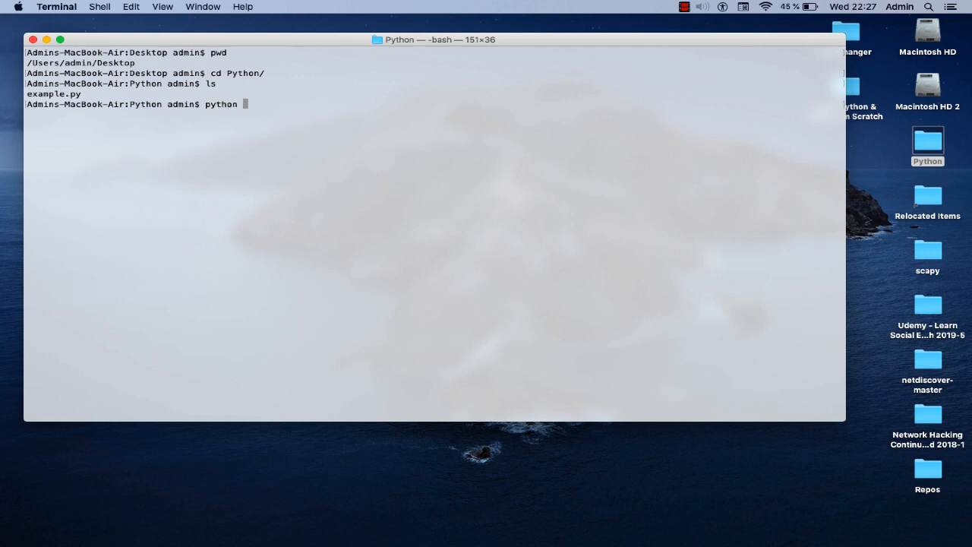
pyautogui.write('example.py')
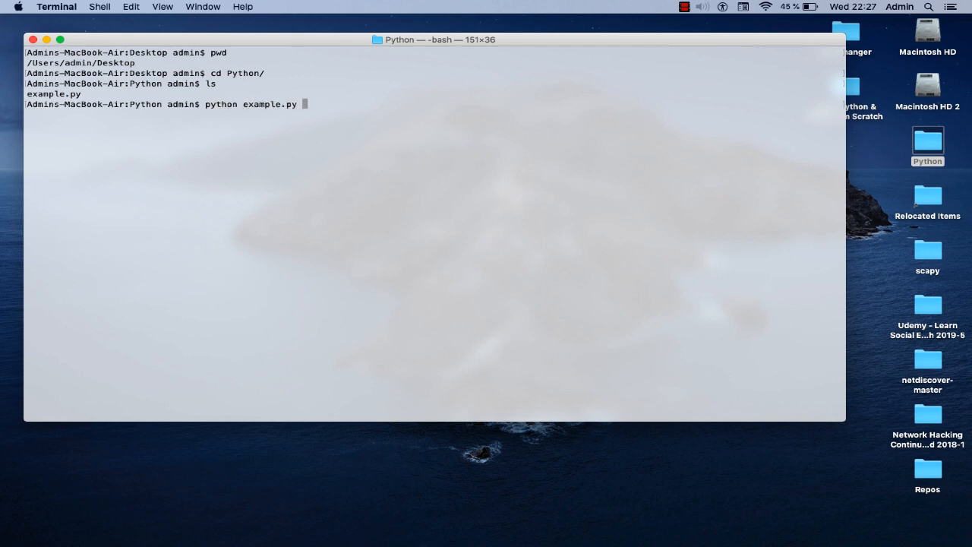
pyautogui.press('Return')
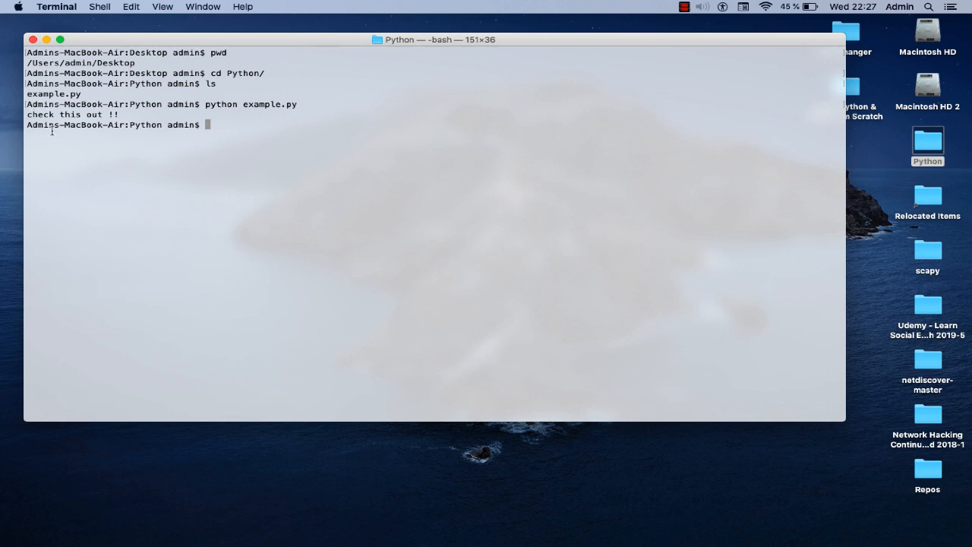
pyautogui.moveTo(248, 97)
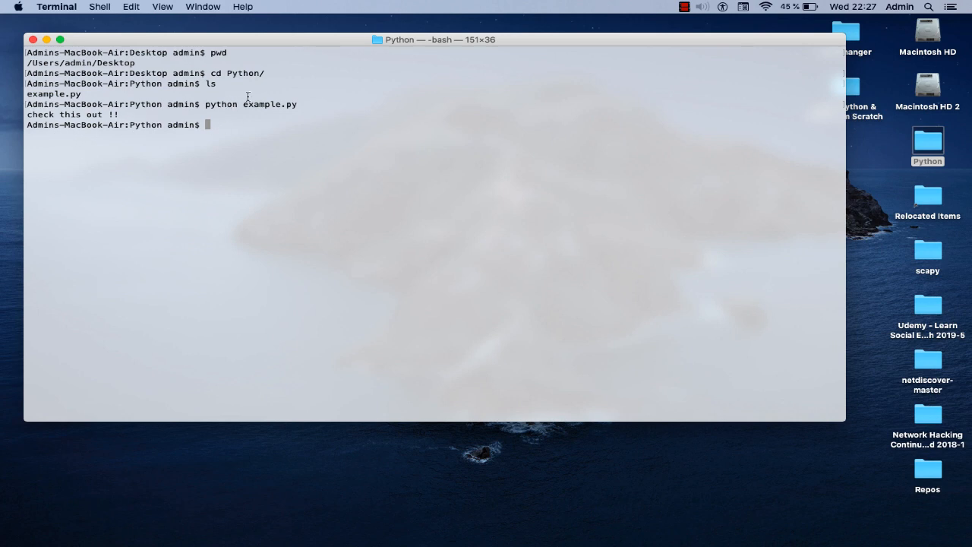
pyautogui.moveTo(326, 49)
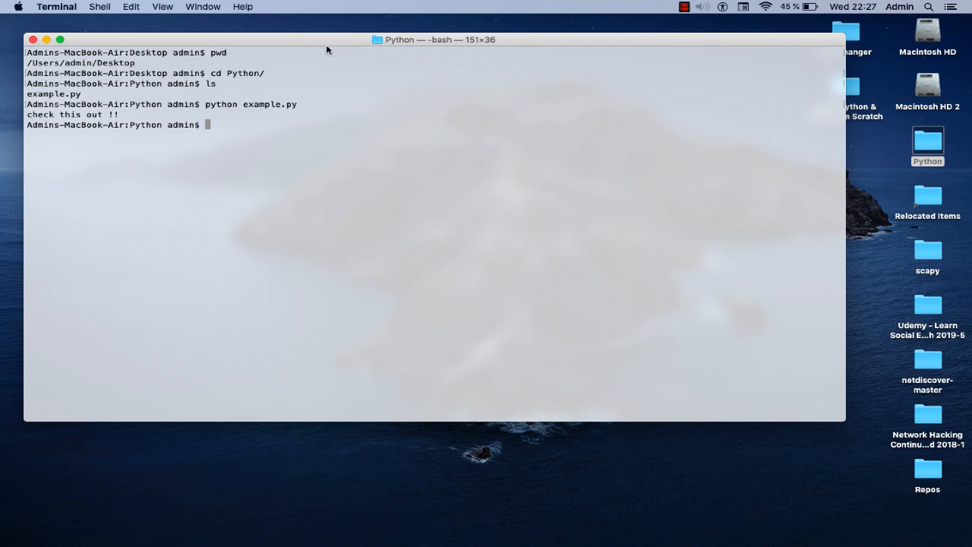
pyautogui.moveTo(349, 116)
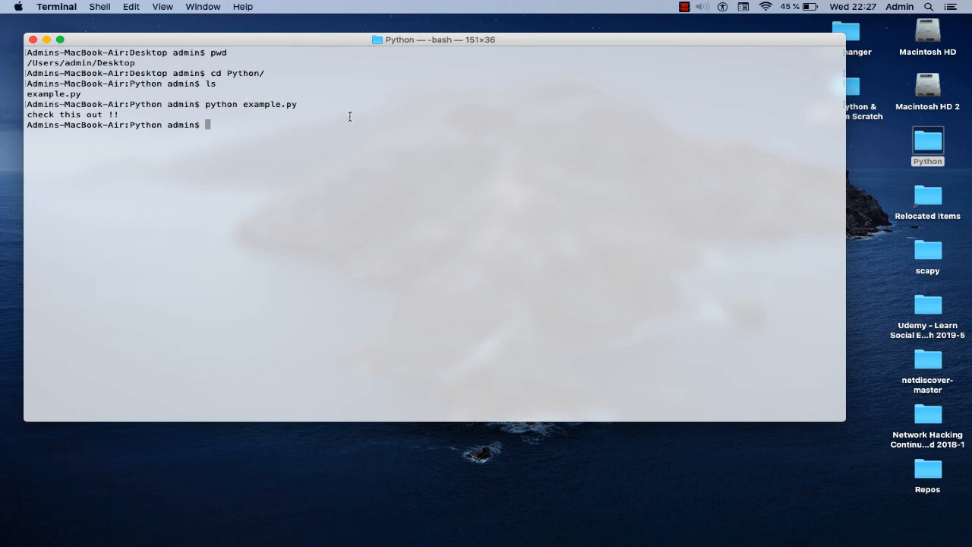
pyautogui.moveTo(290, 92)
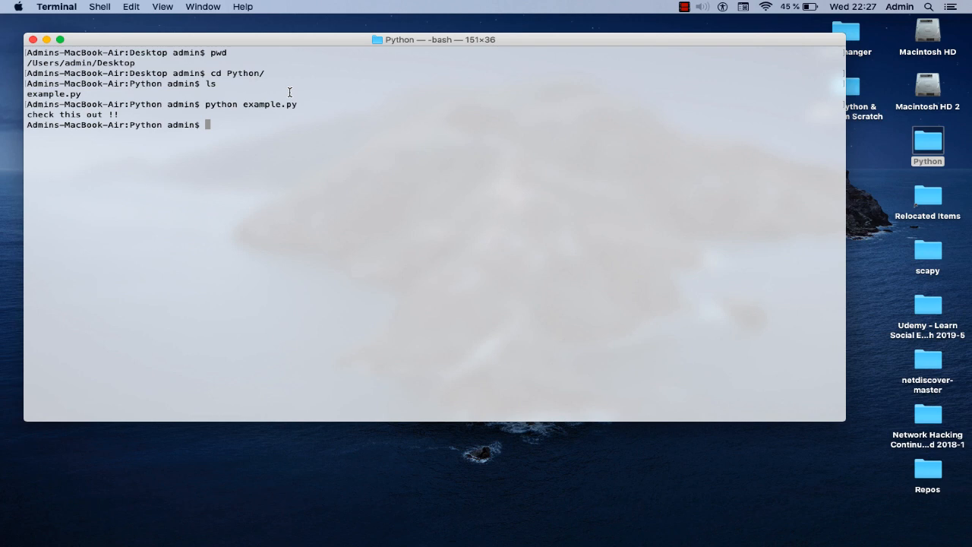
pyautogui.moveTo(184, 85)
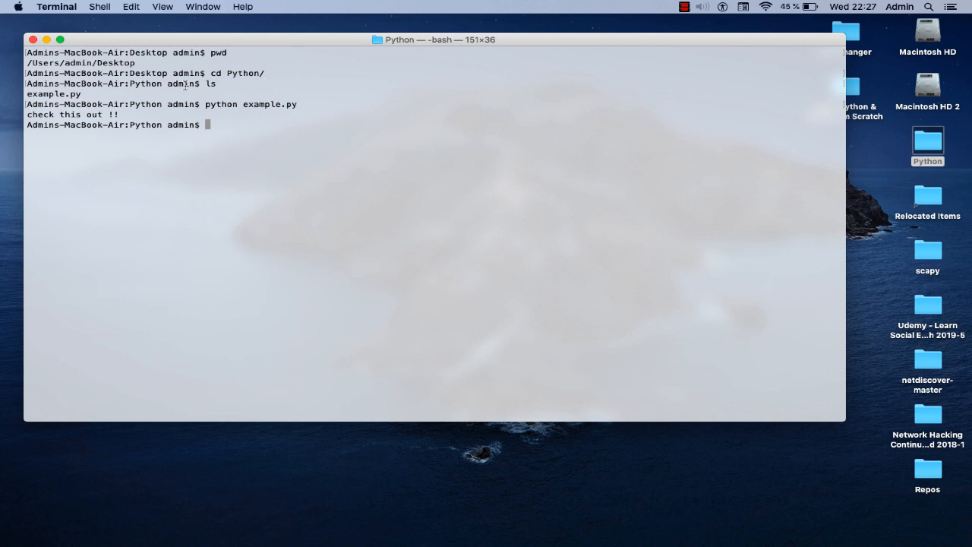
# - Hide Terminal and bring Atom back with the Python project from the Dock
pyautogui.click(49, 39)
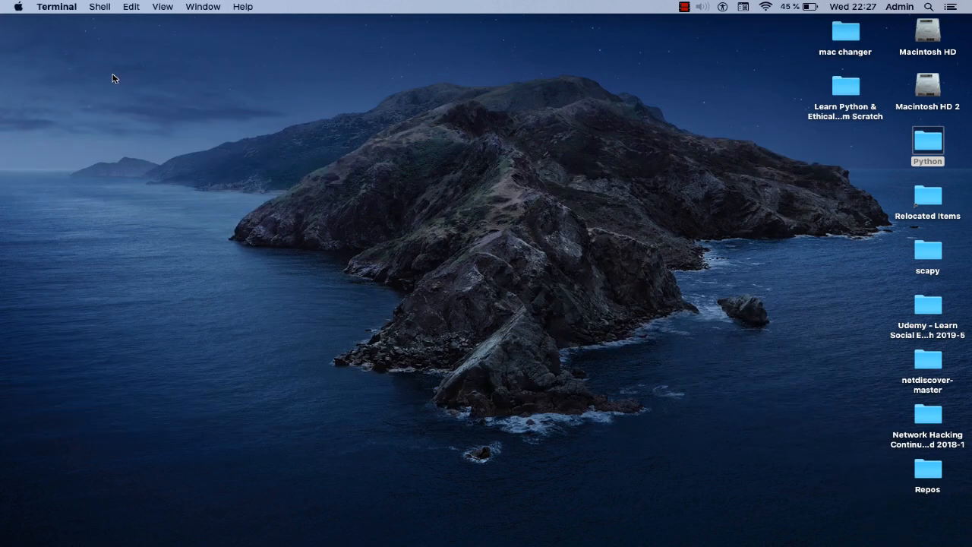
pyautogui.moveTo(437, 491)
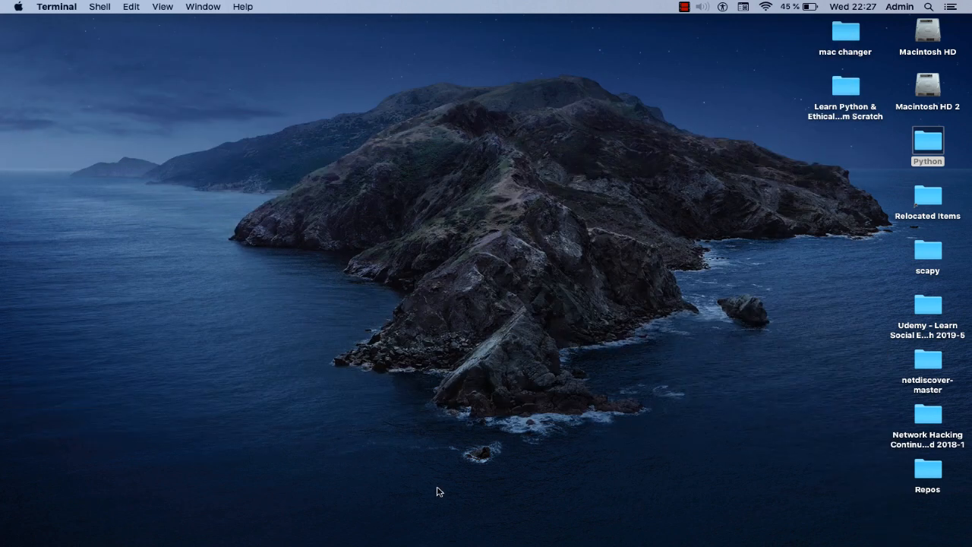
pyautogui.moveTo(453, 536)
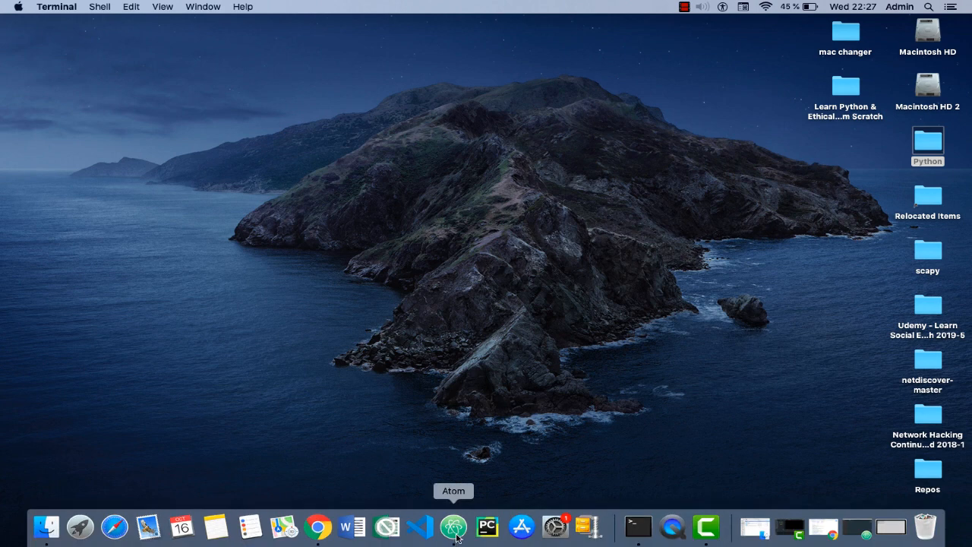
pyautogui.click(467, 526)
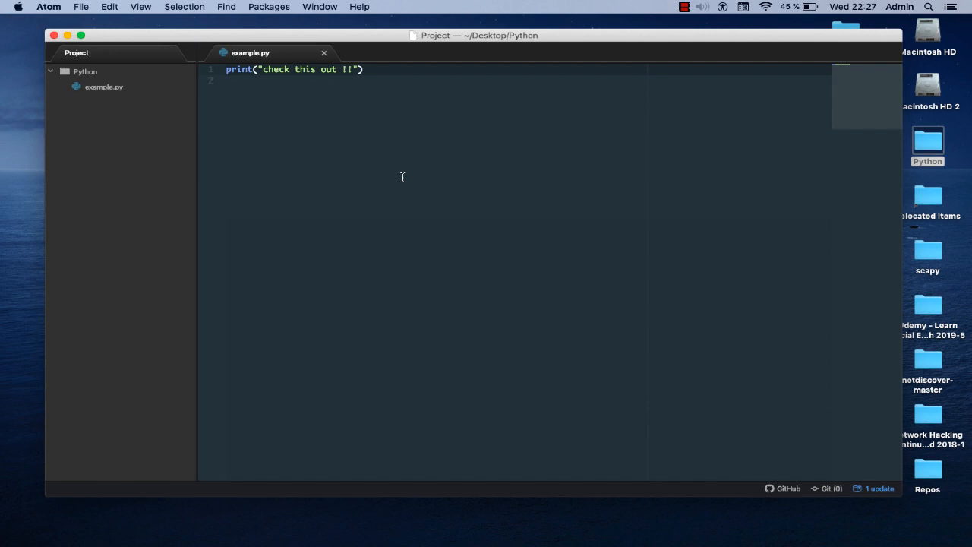
pyautogui.moveTo(354, 89)
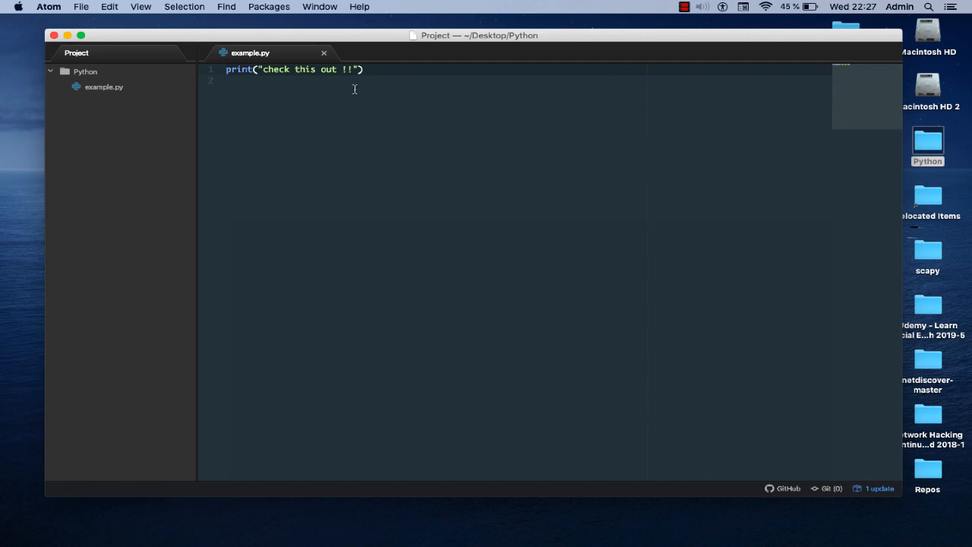
pyautogui.moveTo(272, 152)
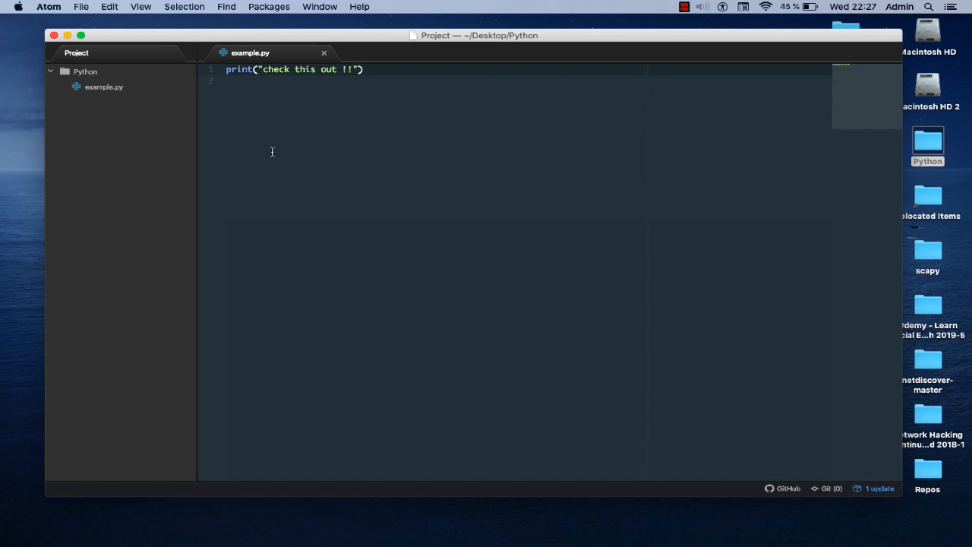
pyautogui.moveTo(297, 109)
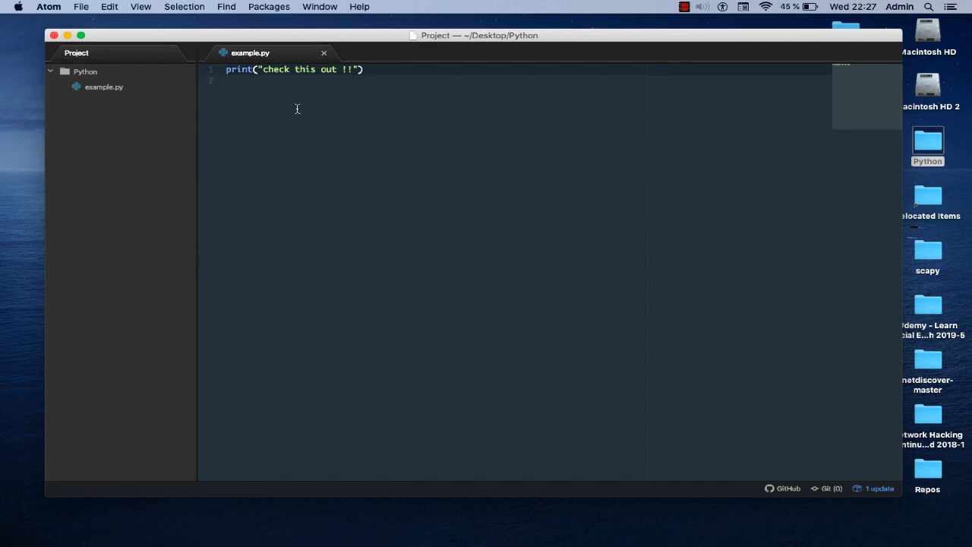
pyautogui.moveTo(233, 89)
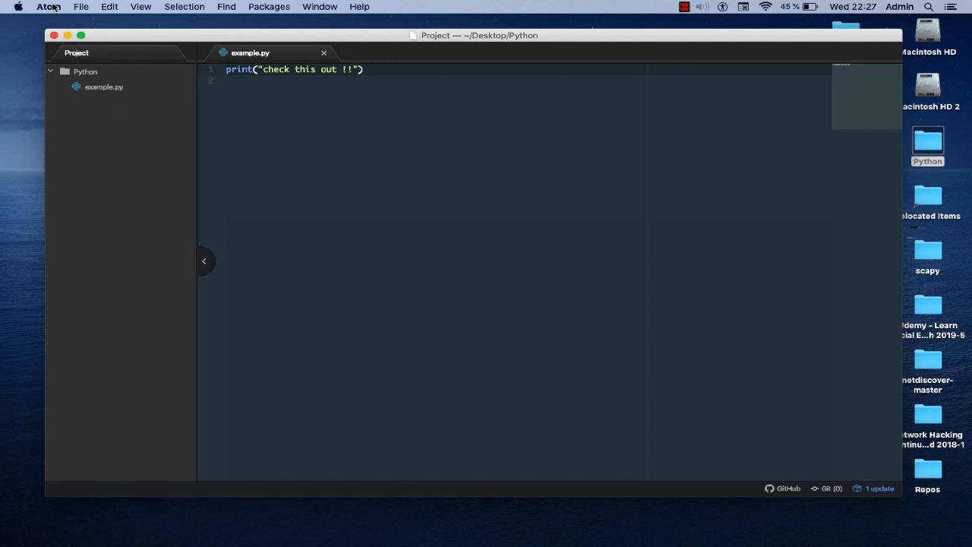
# - Open Atom Settings > Install and search packages for 'platformio'
pyautogui.click(48, 7)
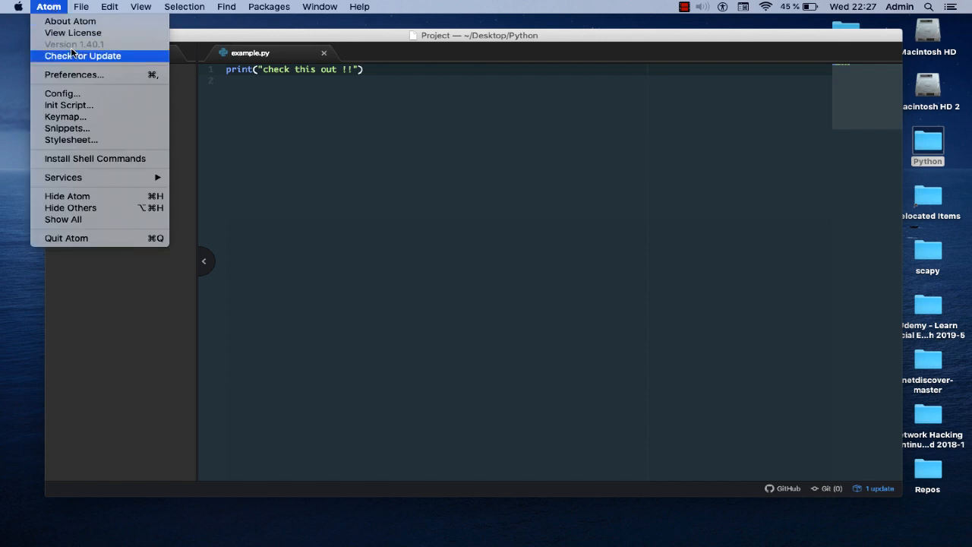
pyautogui.click(74, 75)
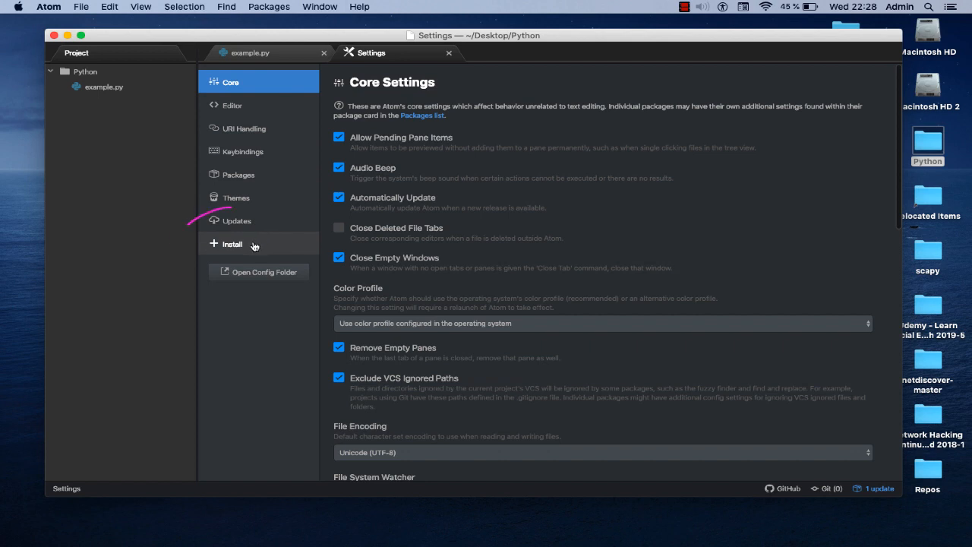
pyautogui.click(231, 243)
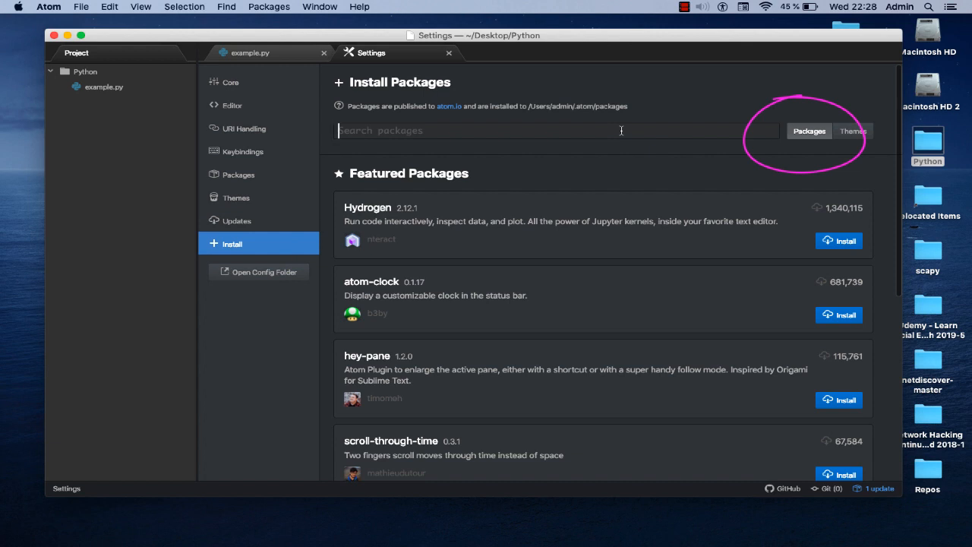
pyautogui.write('pa')
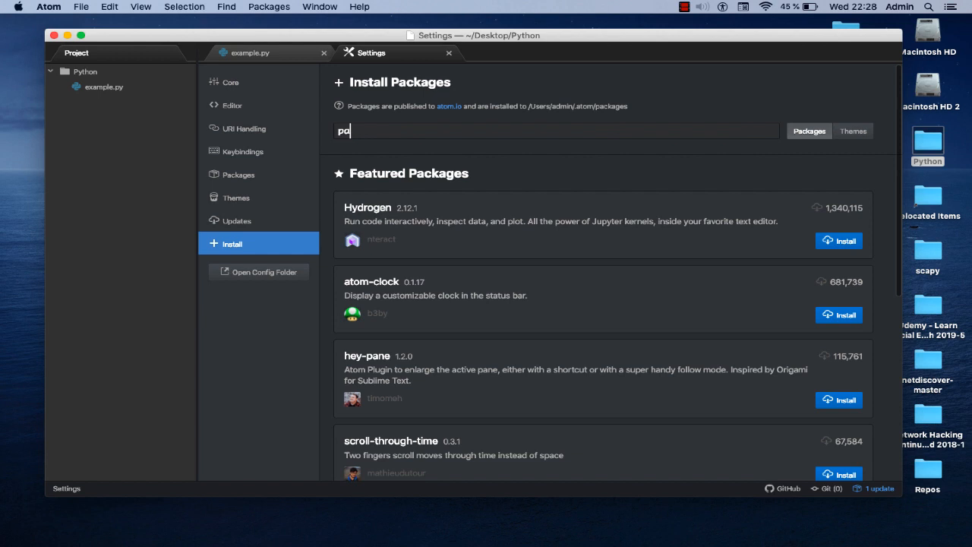
pyautogui.write('pa')
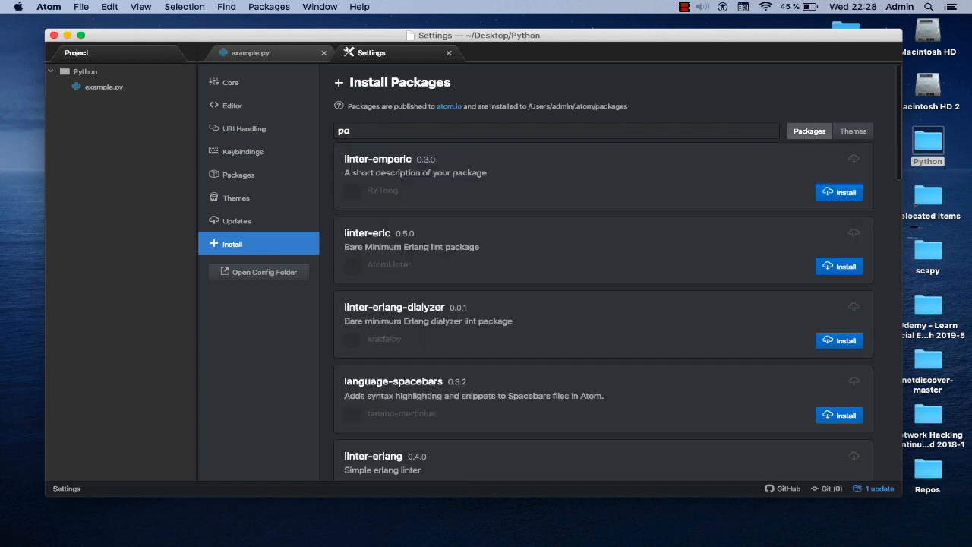
pyautogui.write('lat')
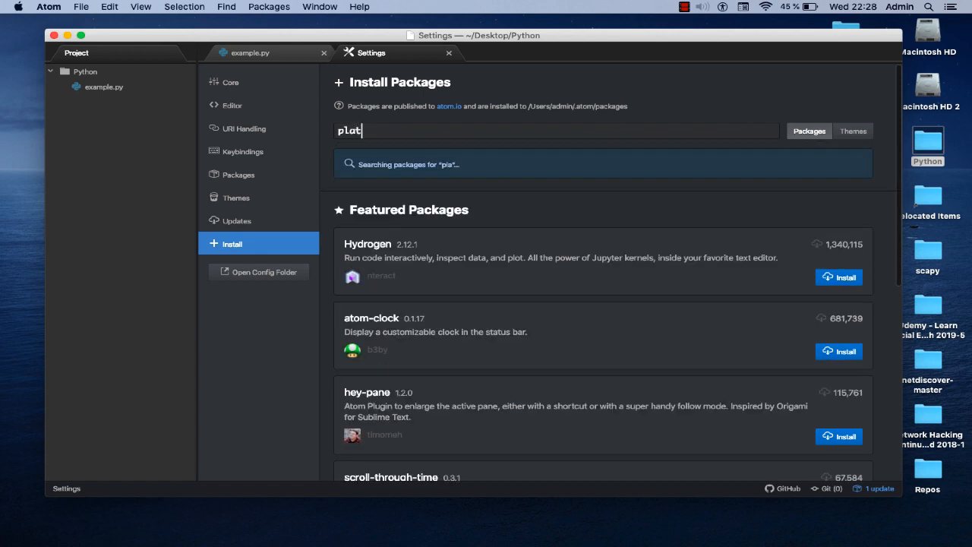
pyautogui.write('form')
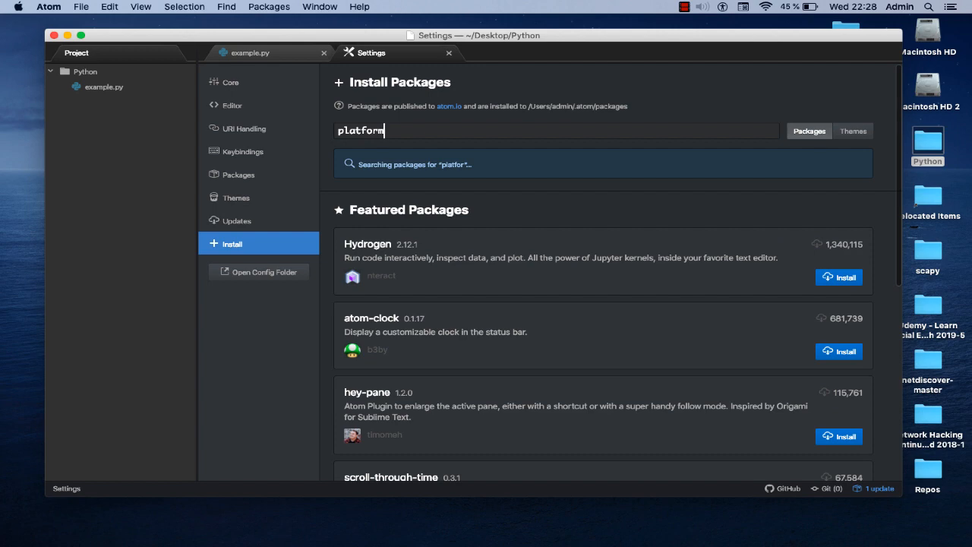
pyautogui.write('io')
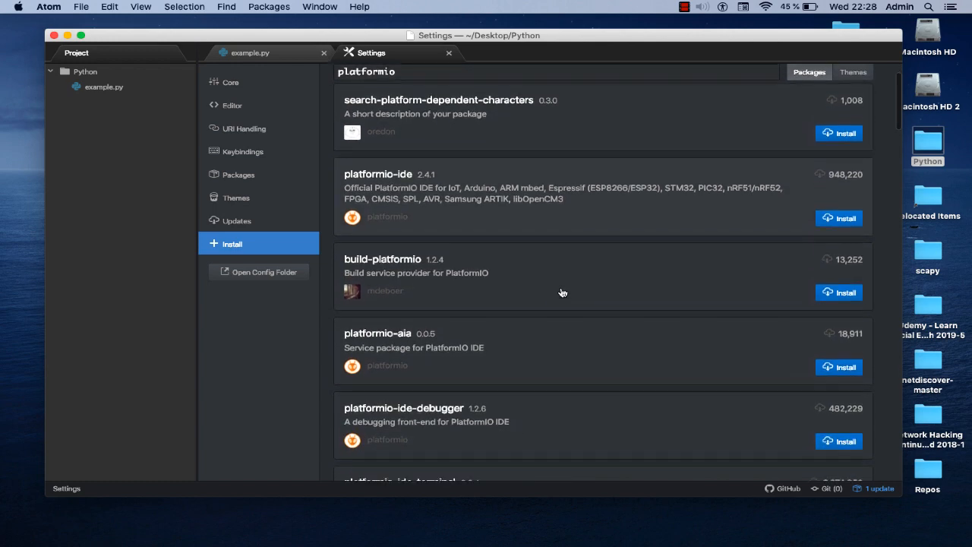
# - Scroll the platformio results down to reveal platformio-ide-terminal
pyautogui.scroll(-3)
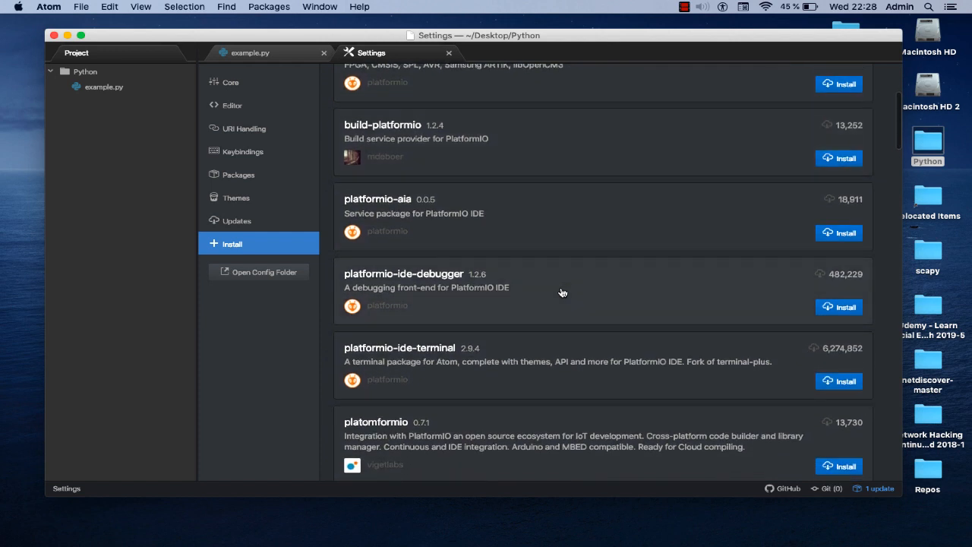
pyautogui.moveTo(401, 377)
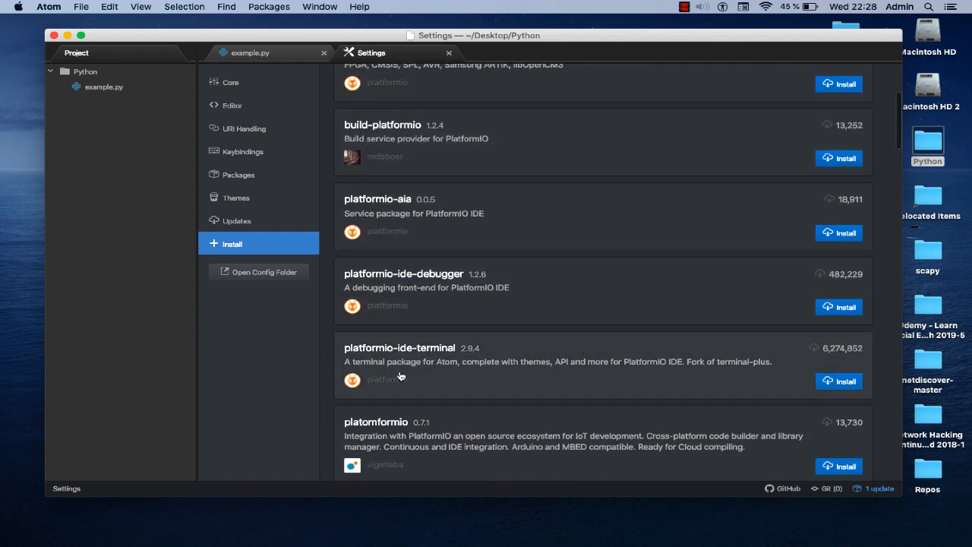
pyautogui.moveTo(418, 359)
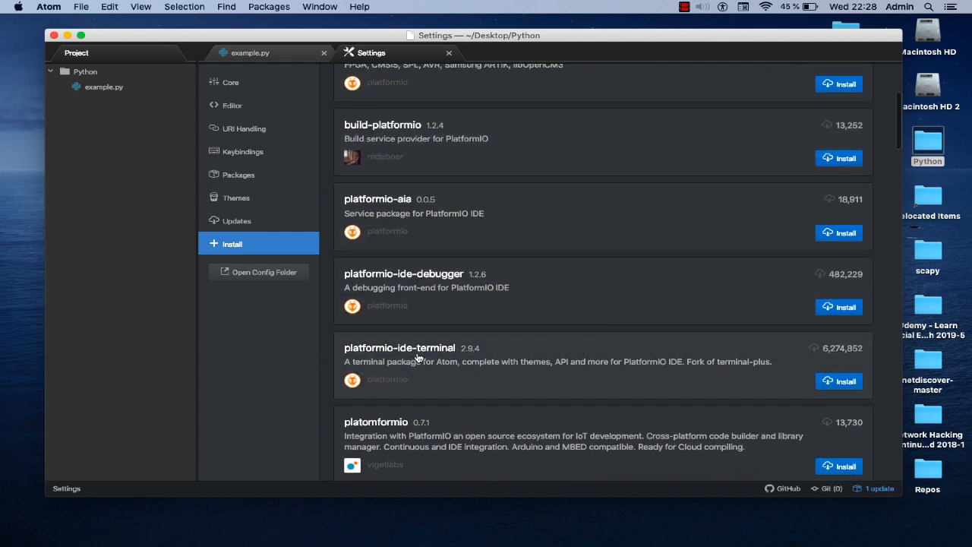
pyautogui.moveTo(871, 349)
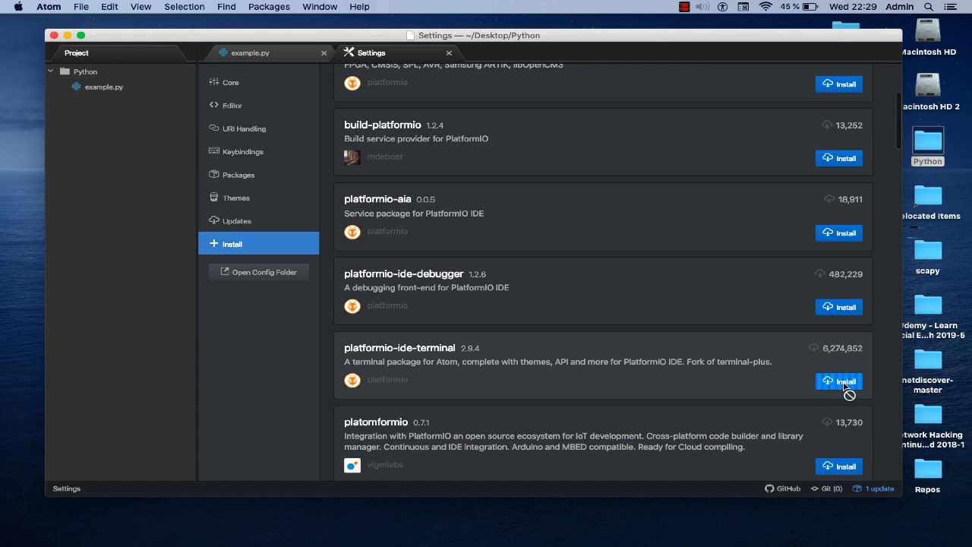
pyautogui.moveTo(717, 399)
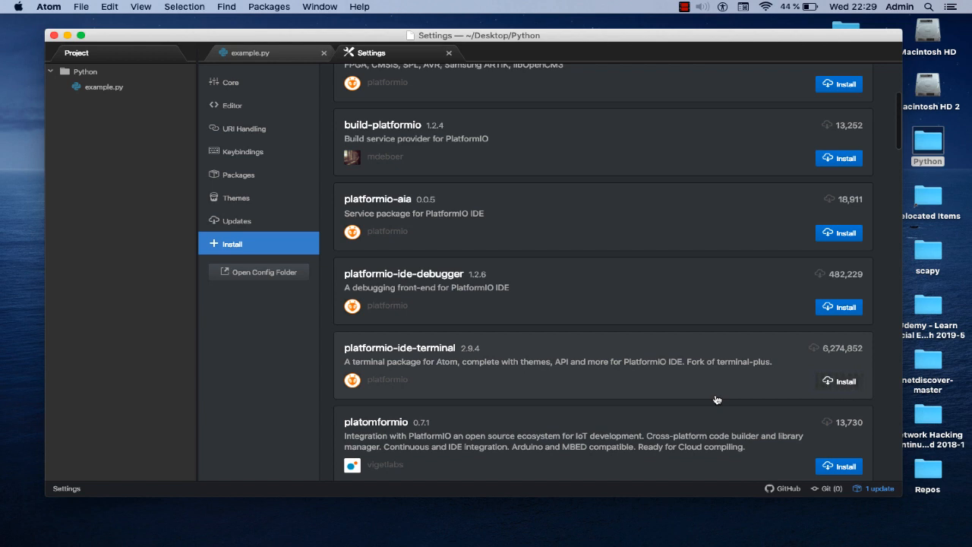
pyautogui.moveTo(702, 373)
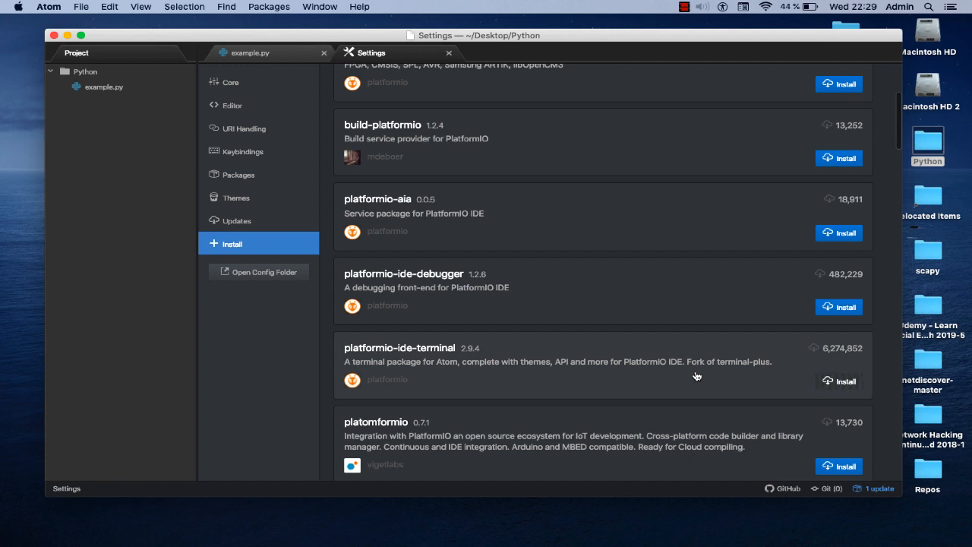
pyautogui.moveTo(688, 384)
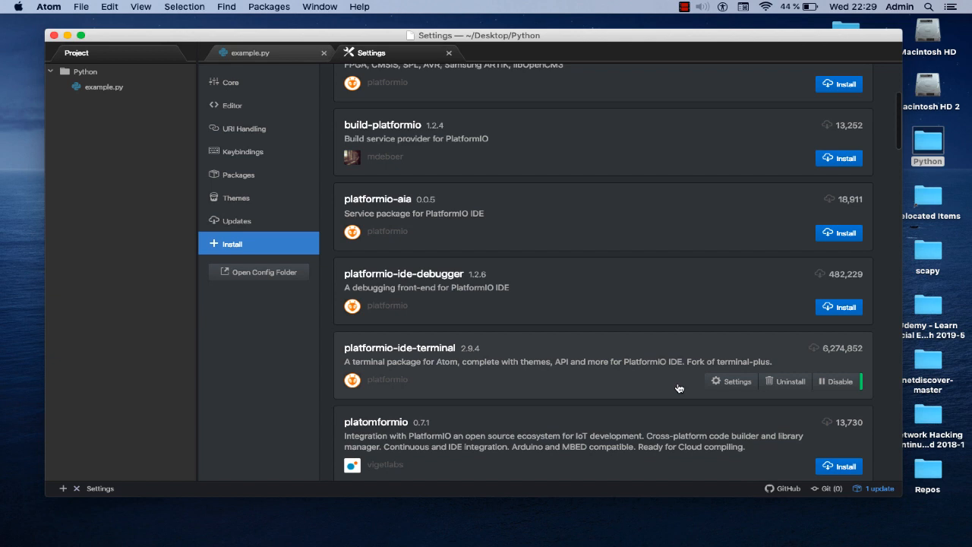
pyautogui.moveTo(653, 397)
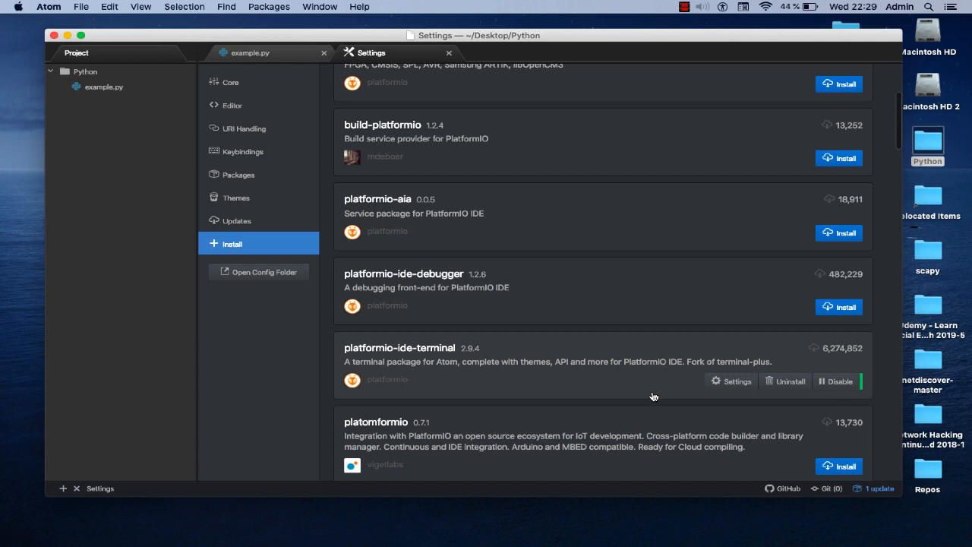
pyautogui.moveTo(554, 395)
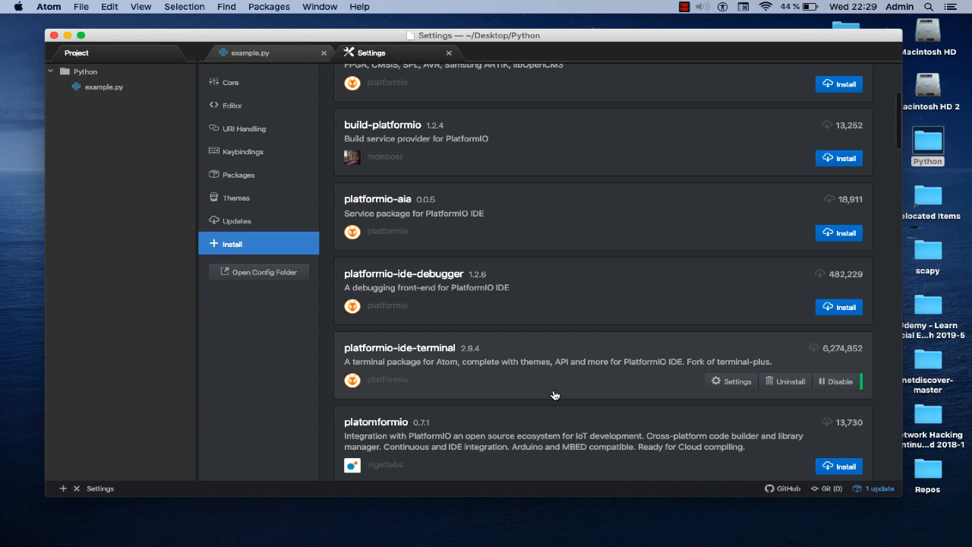
pyautogui.moveTo(795, 340)
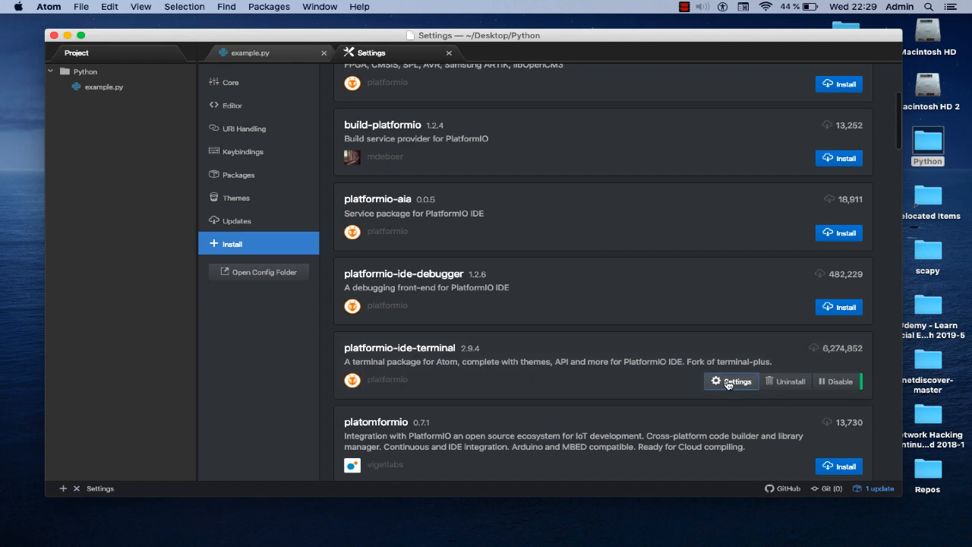
# - Review platformio-ide-terminal's toggles like Cursor Blink and Select To Copy, then close settings
pyautogui.click(731, 381)
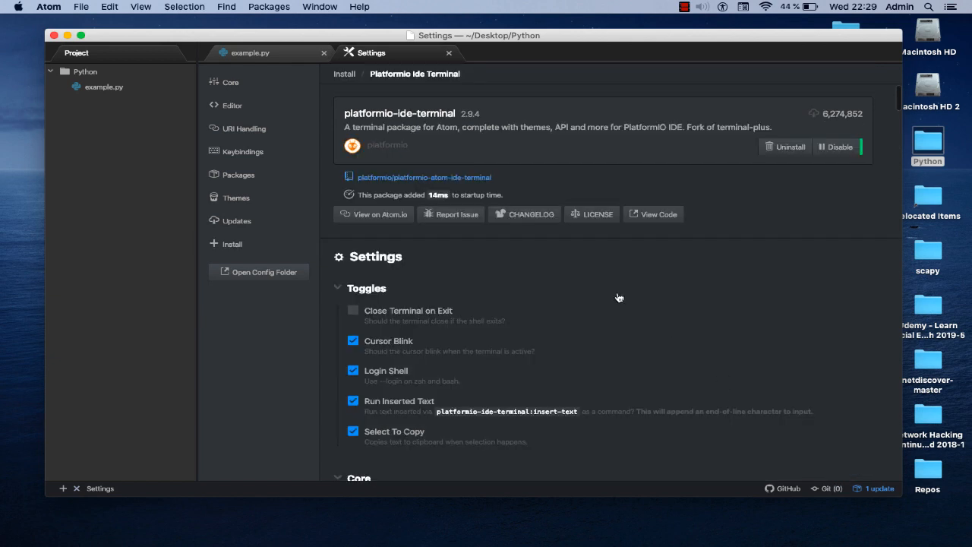
pyautogui.moveTo(420, 134)
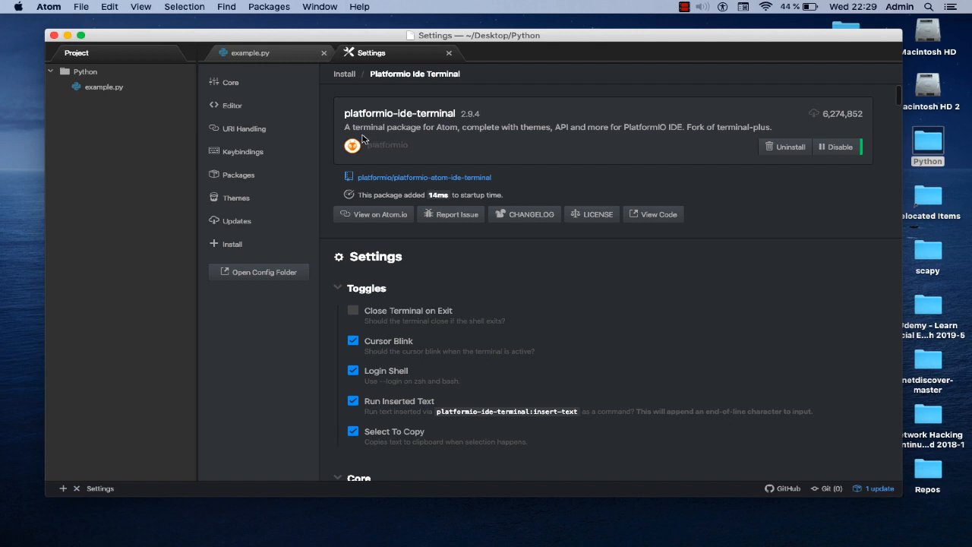
pyautogui.moveTo(424, 140)
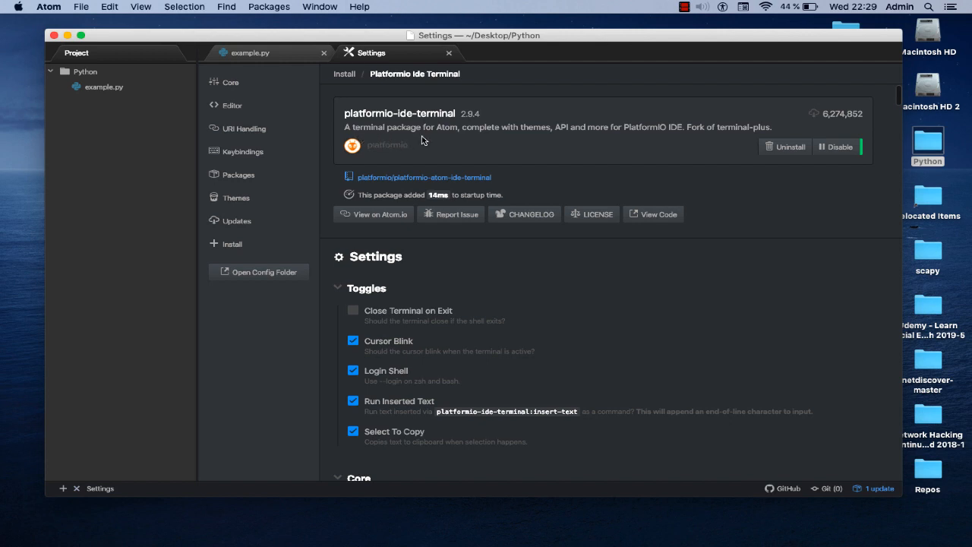
pyautogui.moveTo(516, 138)
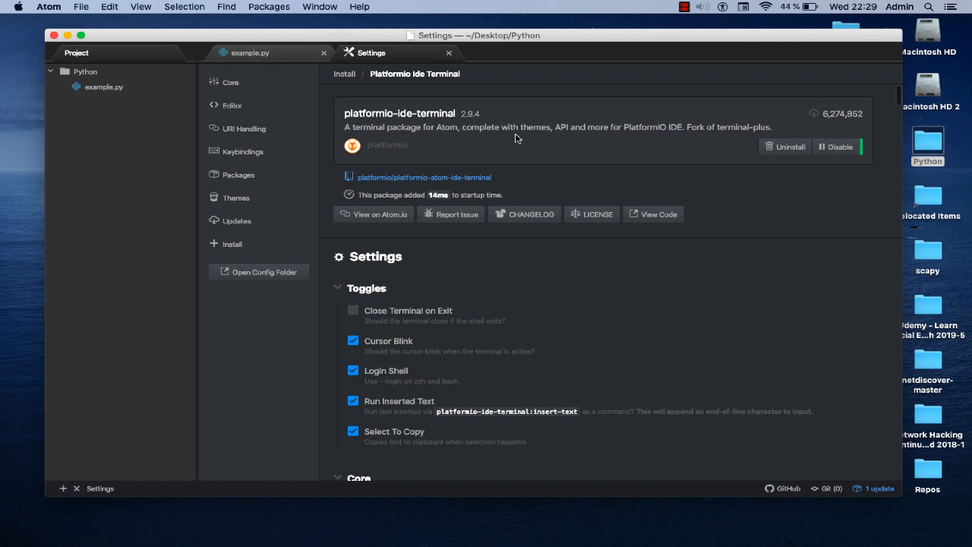
pyautogui.moveTo(615, 139)
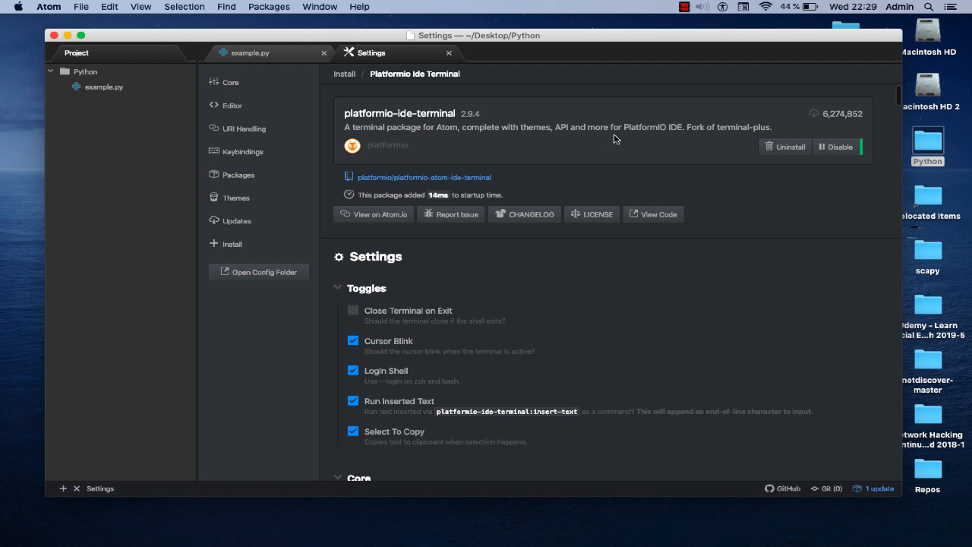
pyautogui.moveTo(695, 138)
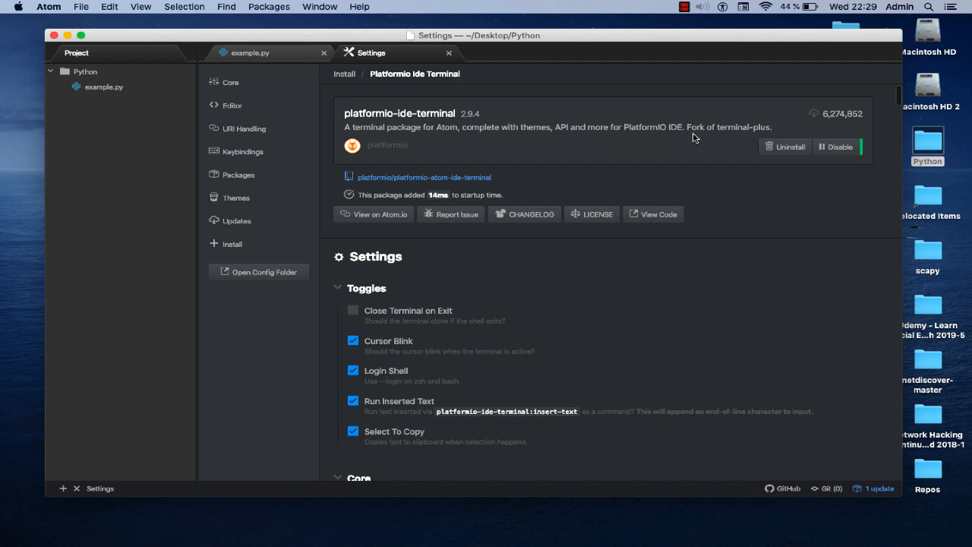
pyautogui.scroll(-3)
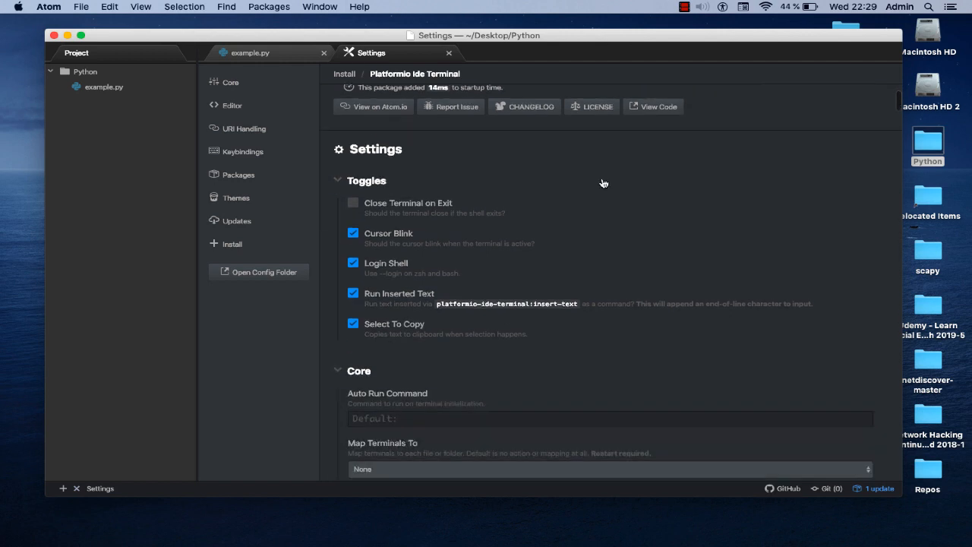
pyautogui.moveTo(412, 238)
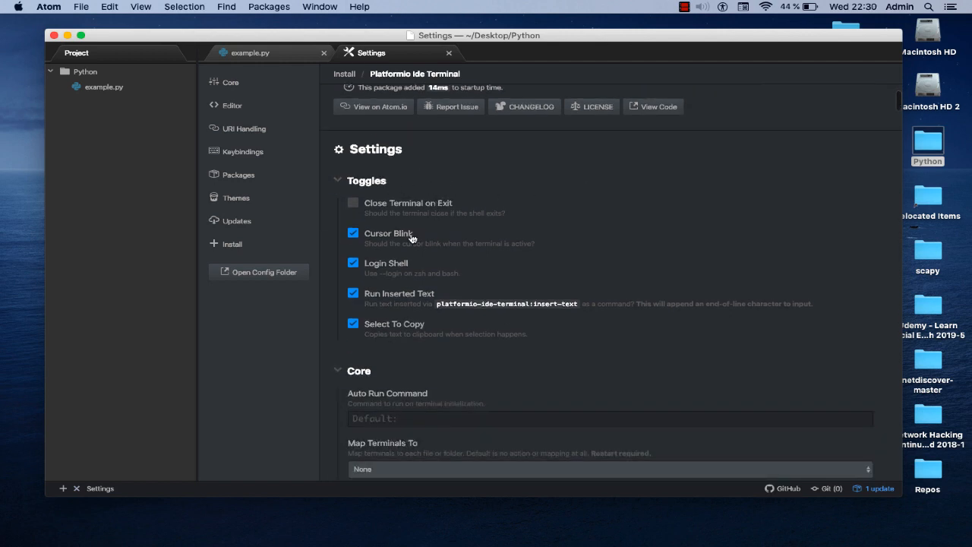
pyautogui.moveTo(421, 242)
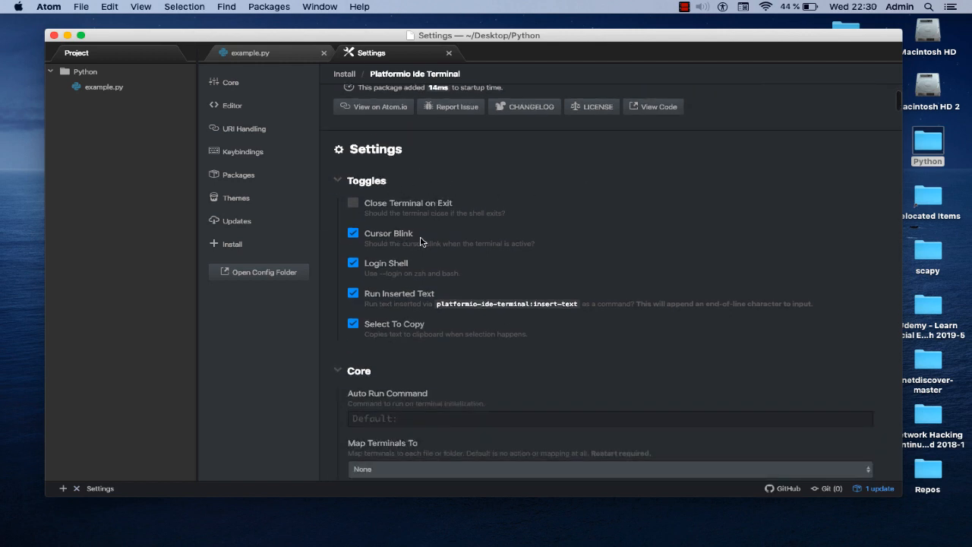
pyautogui.scroll(-3)
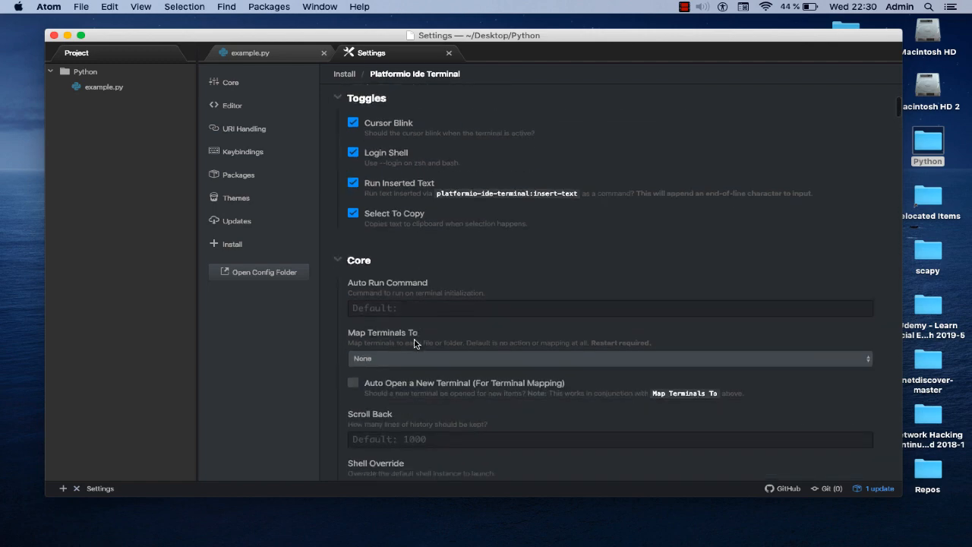
pyautogui.scroll(-3)
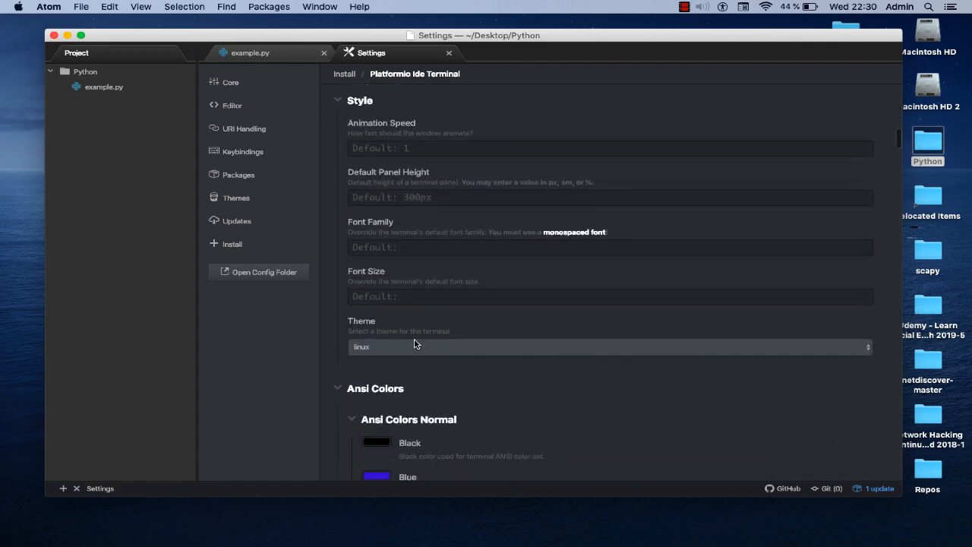
pyautogui.scroll(-3)
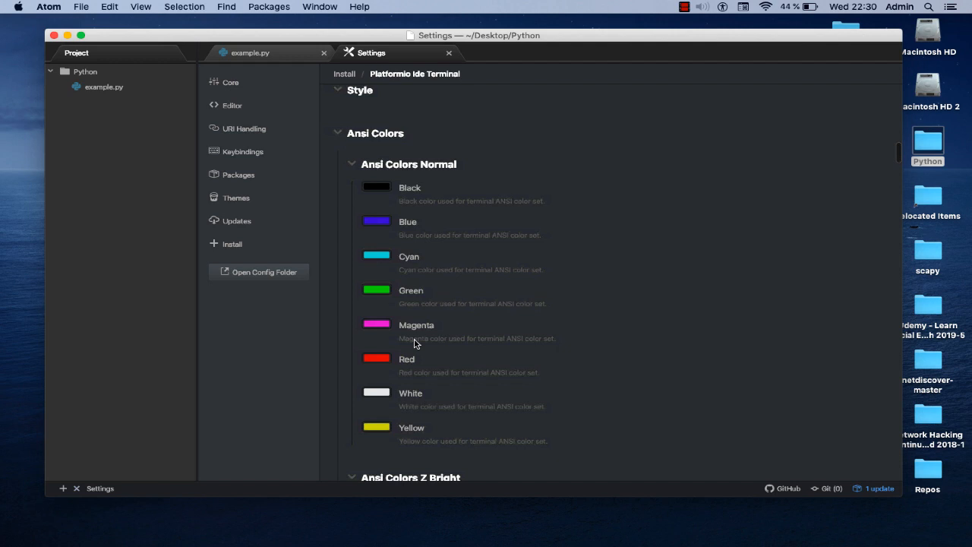
pyautogui.scroll(-3)
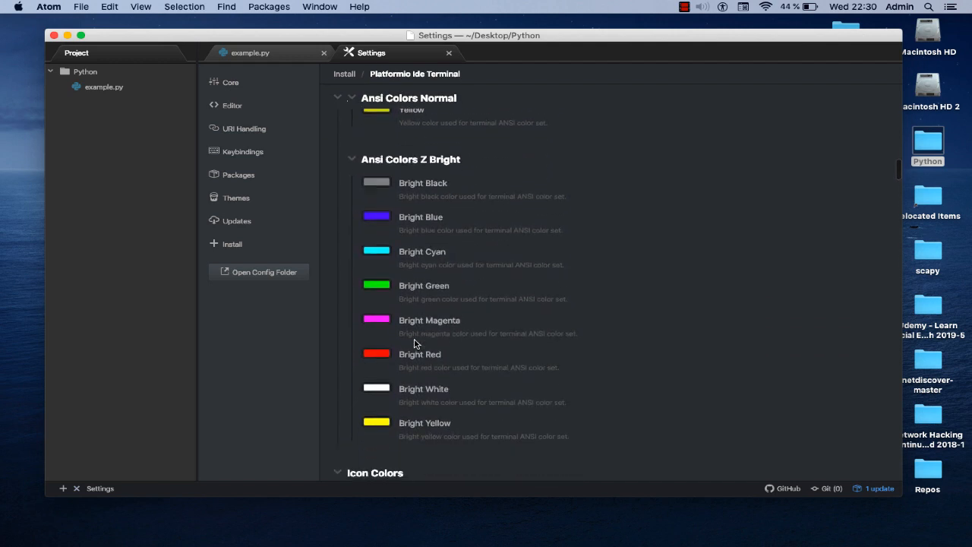
pyautogui.scroll(-3)
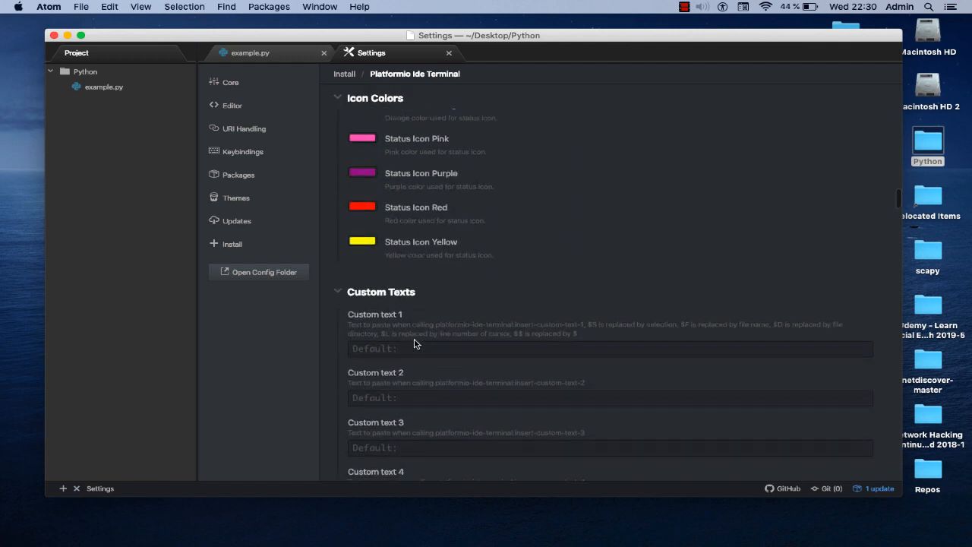
pyautogui.scroll(3)
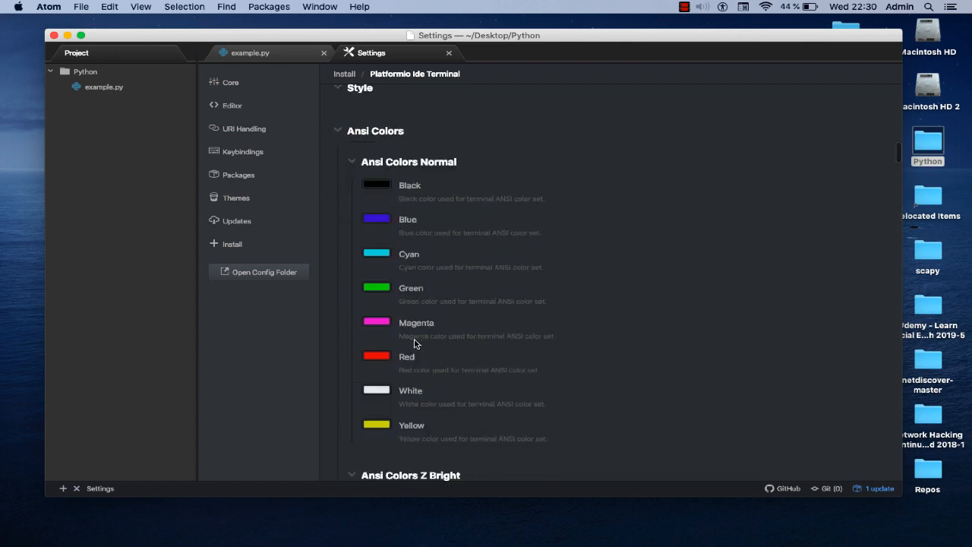
pyautogui.scroll(3)
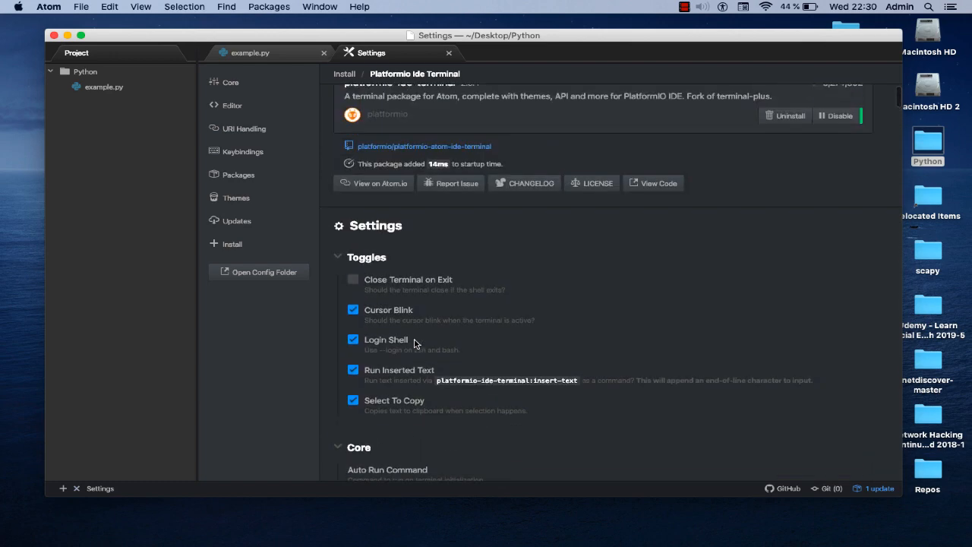
pyautogui.scroll(3)
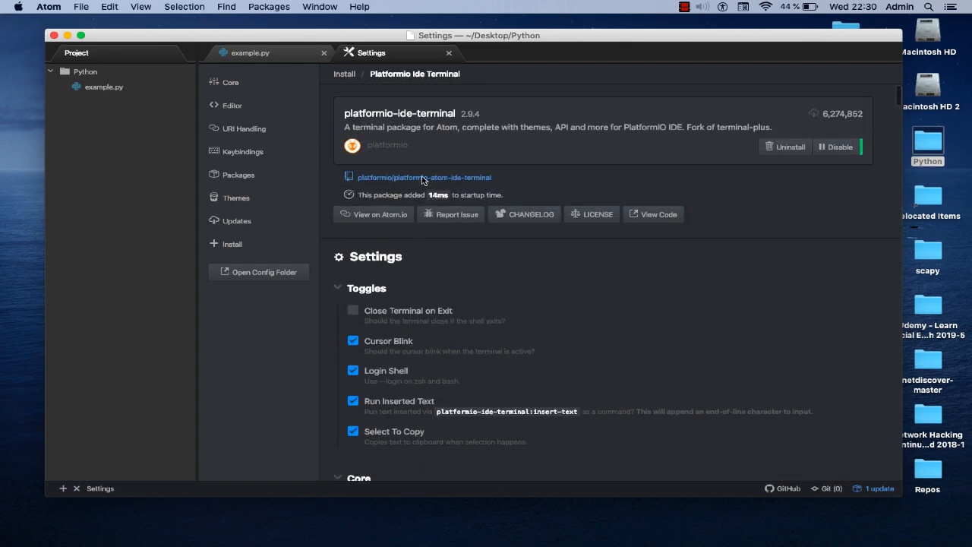
pyautogui.moveTo(408, 56)
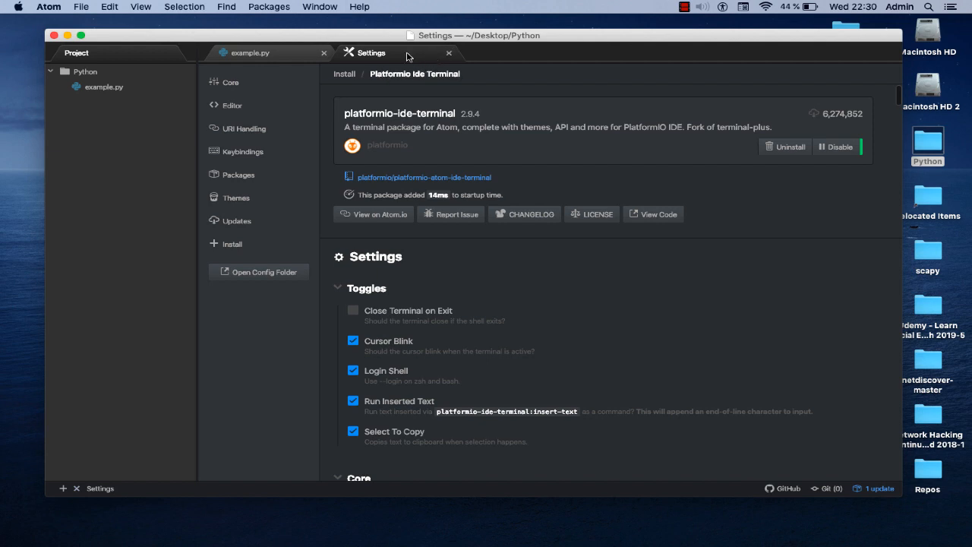
pyautogui.click(448, 53)
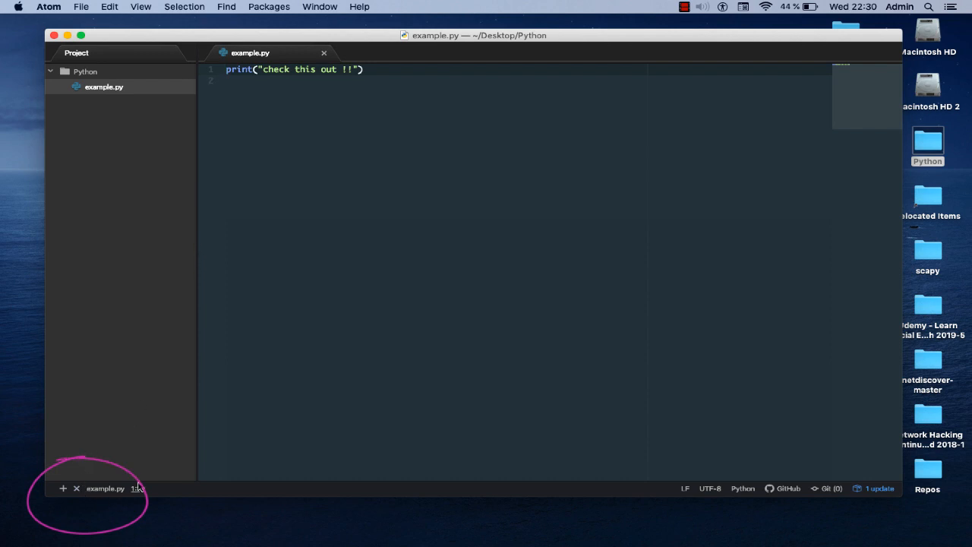
# - Focus example.py and open a new terminal panel from the status bar
pyautogui.click(226, 69)
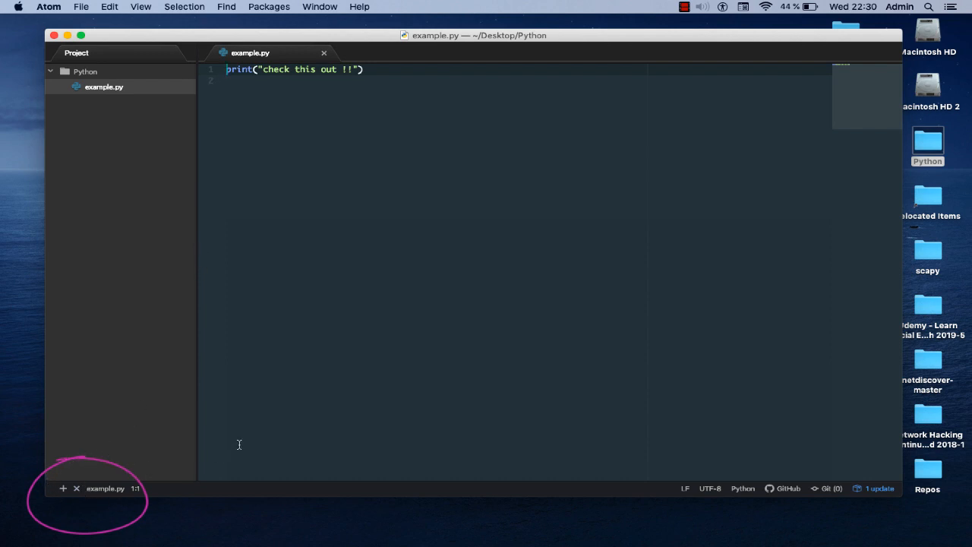
pyautogui.moveTo(66, 498)
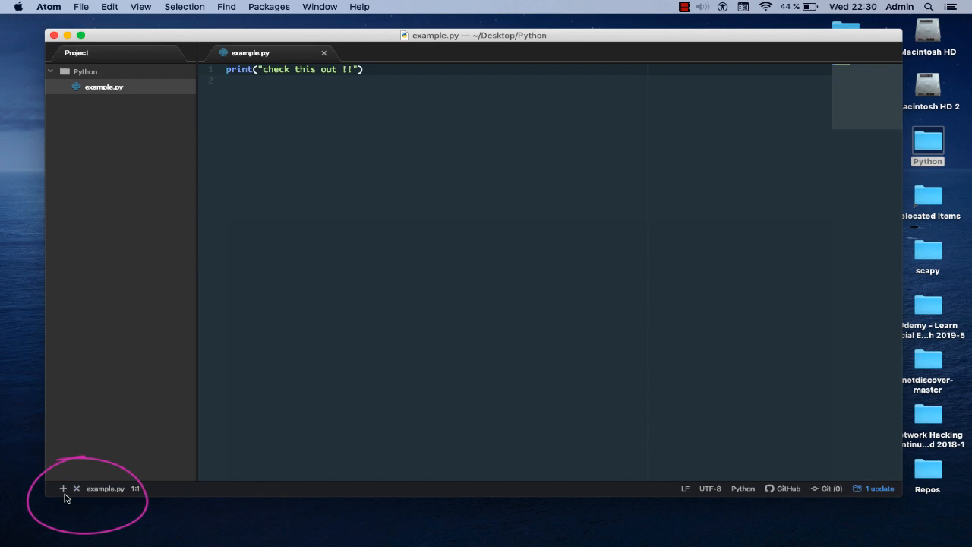
pyautogui.moveTo(219, 450)
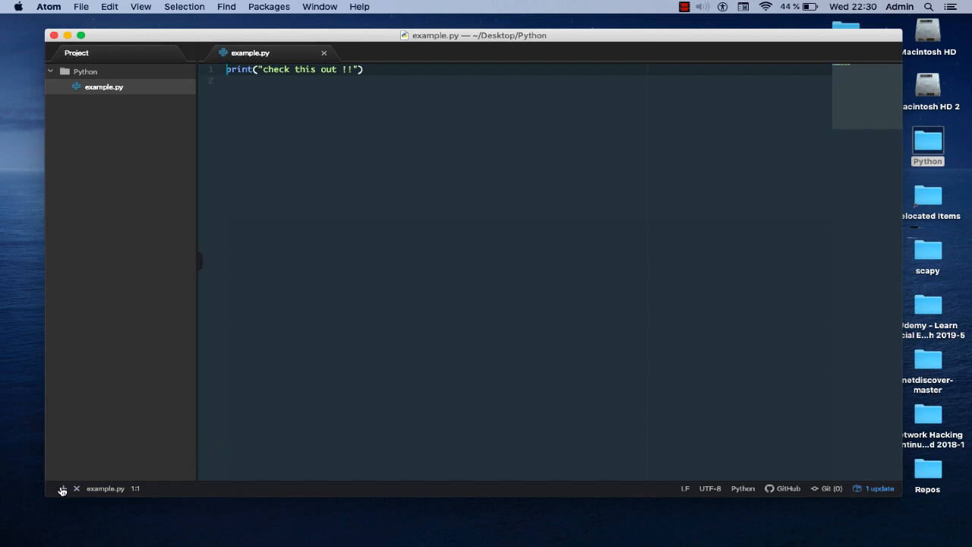
pyautogui.moveTo(65, 493)
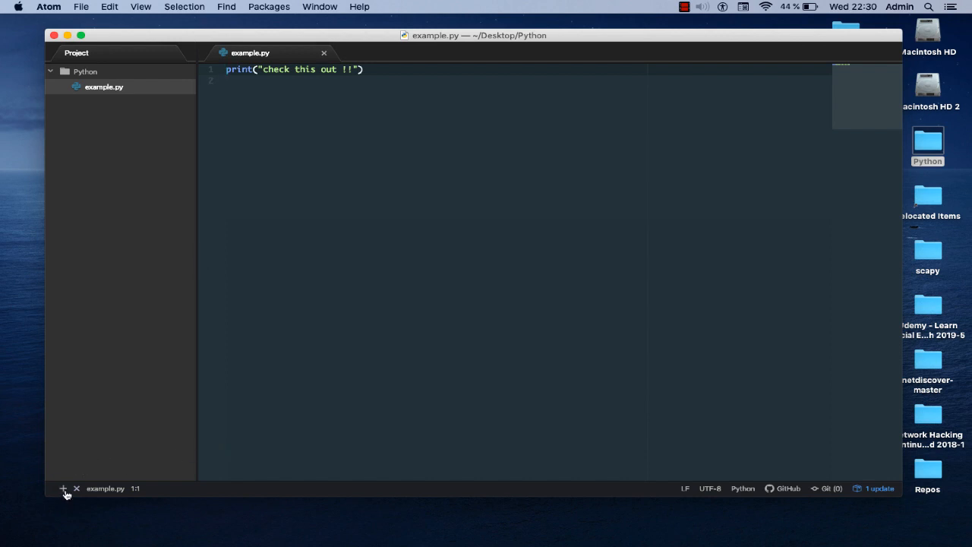
pyautogui.moveTo(64, 488)
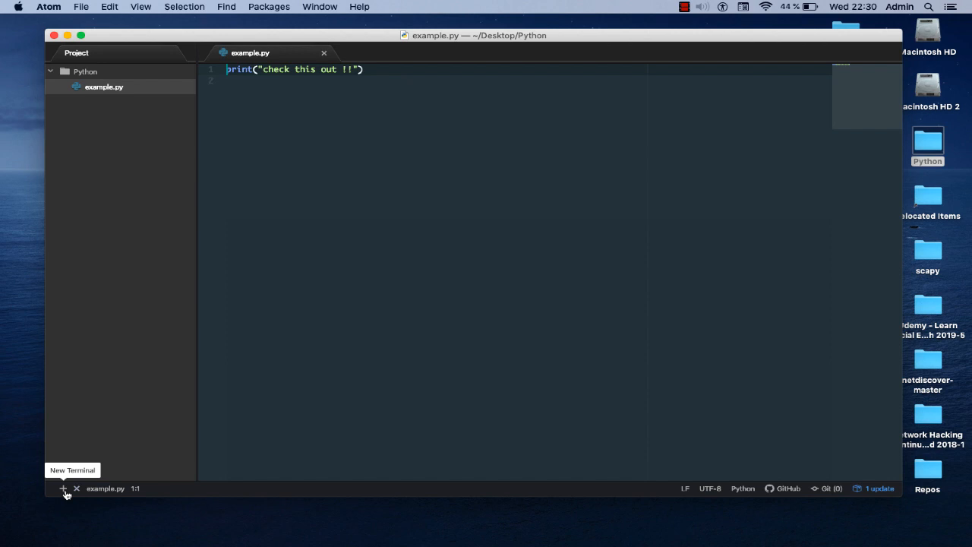
pyautogui.click(64, 489)
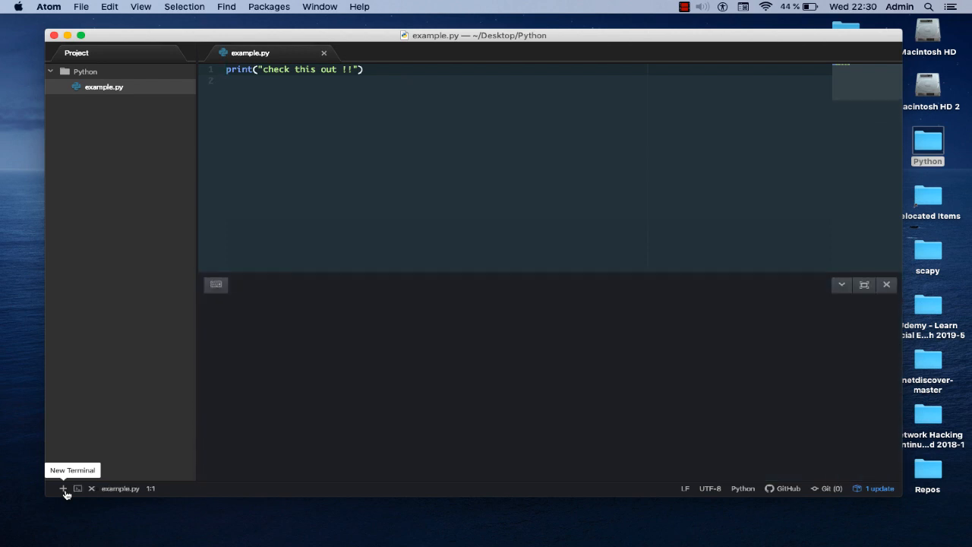
# - Run pwd in the built-in terminal, showing /Users/admin/Desktop/Python
pyautogui.click(64, 488)
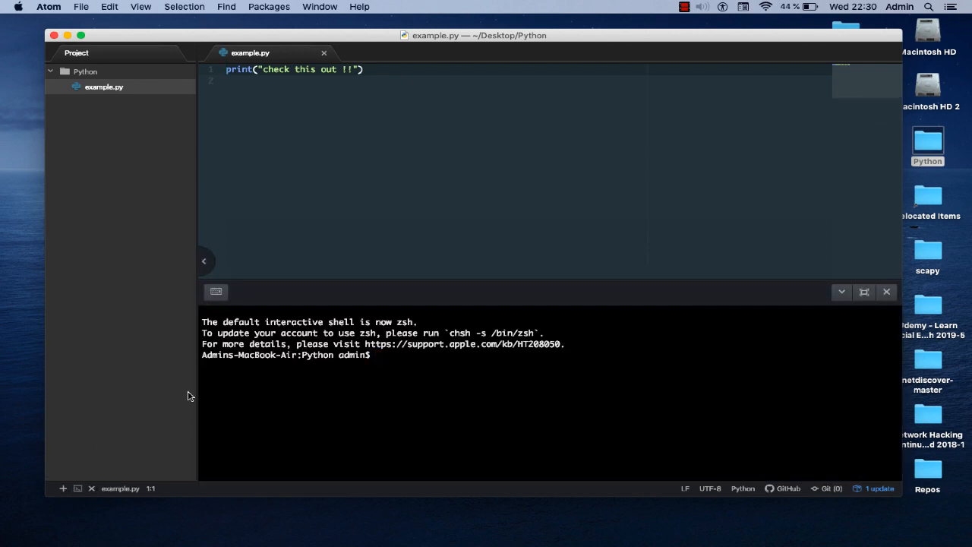
pyautogui.moveTo(427, 365)
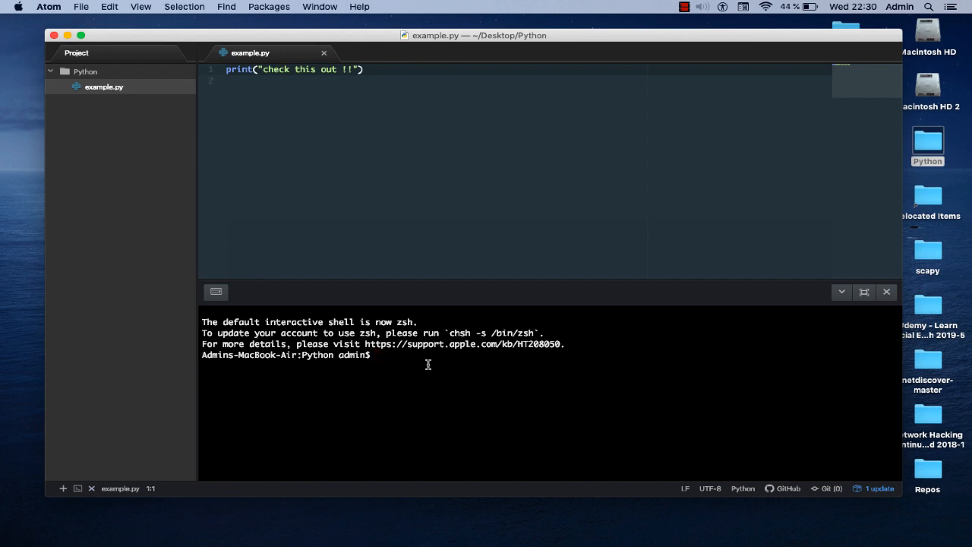
pyautogui.moveTo(477, 263)
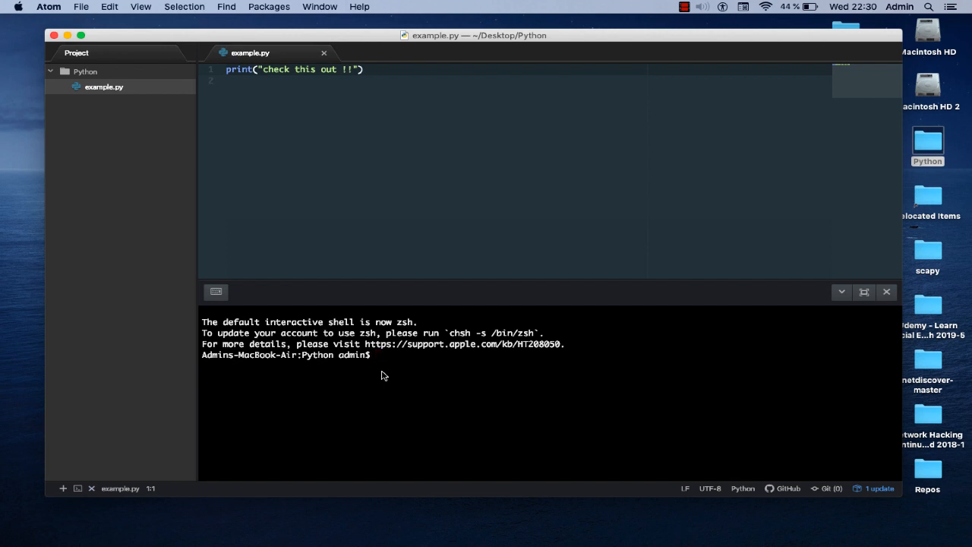
pyautogui.moveTo(449, 265)
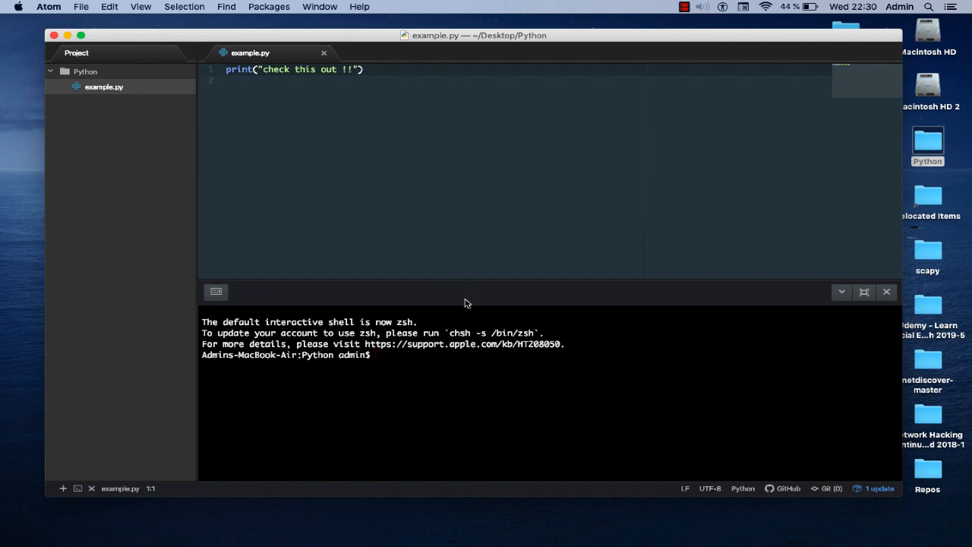
pyautogui.write('p')
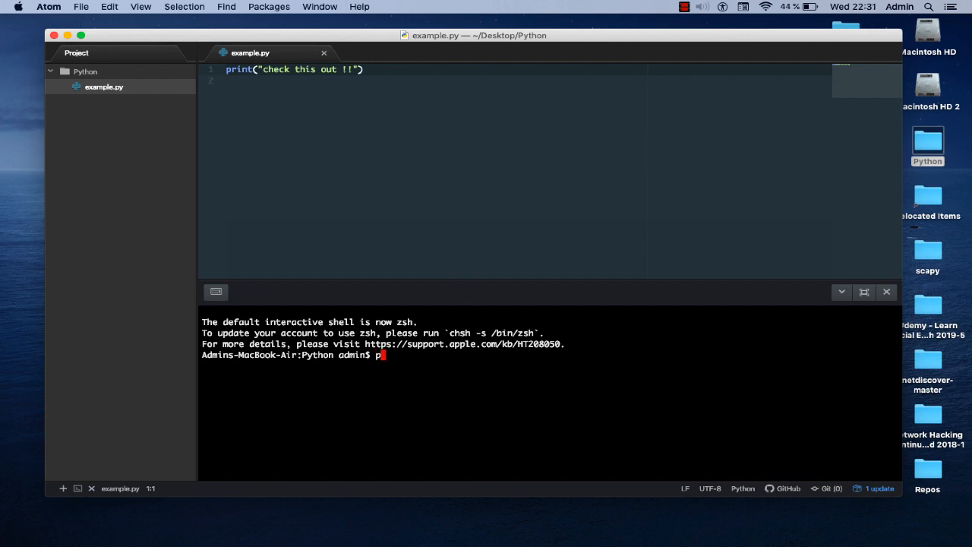
pyautogui.write('wd')
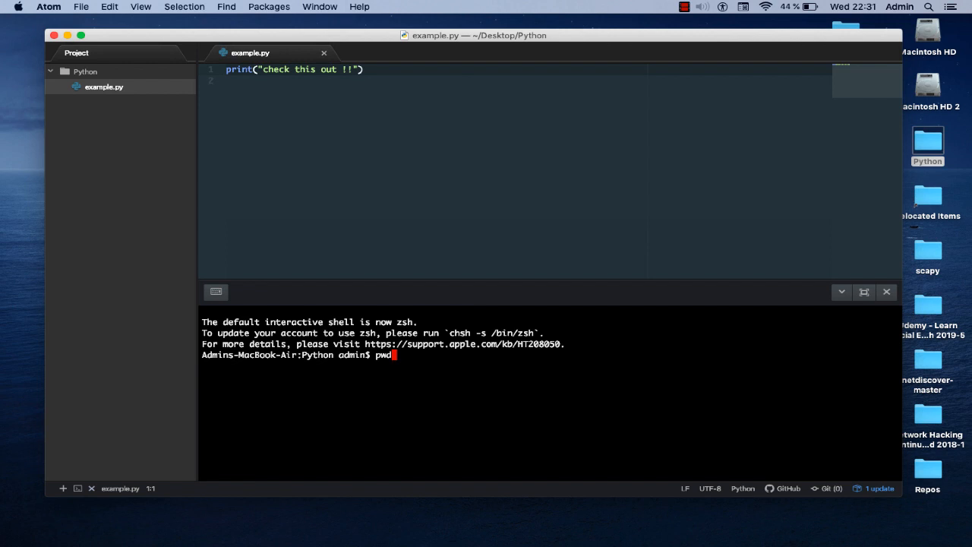
pyautogui.press('Return')
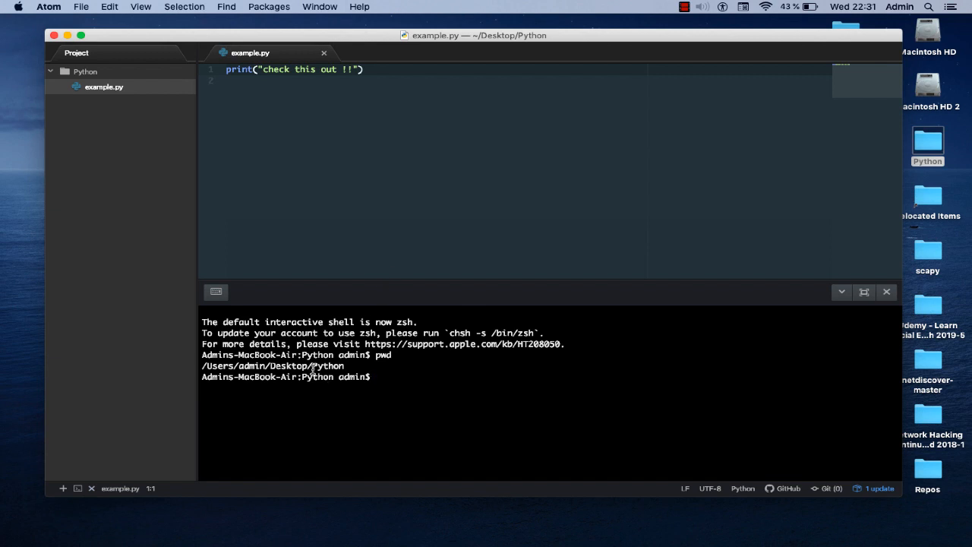
pyautogui.moveTo(386, 371)
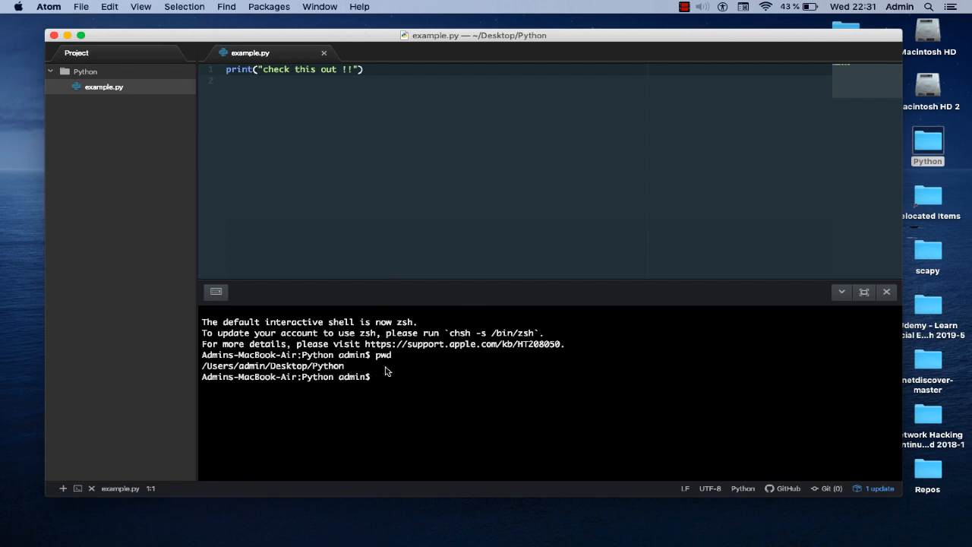
pyautogui.moveTo(376, 375)
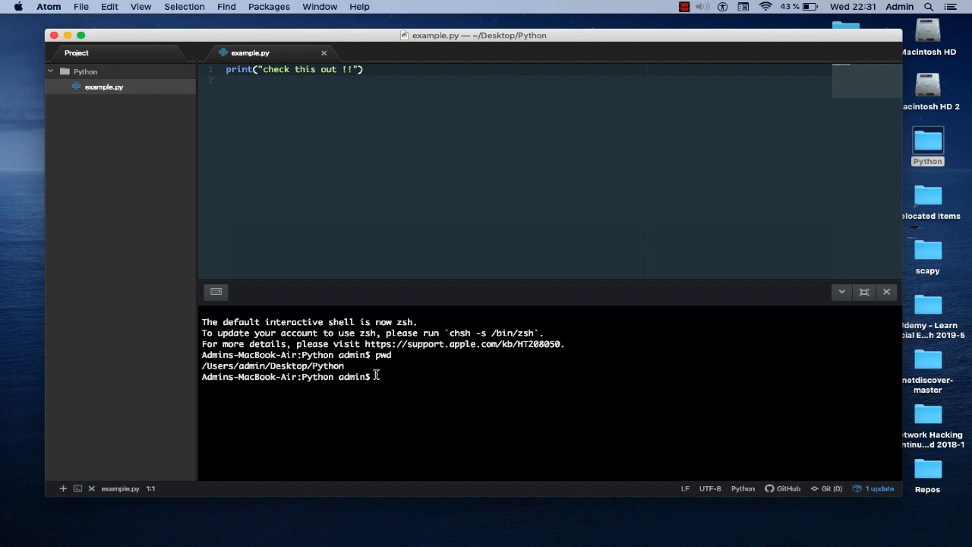
pyautogui.moveTo(402, 385)
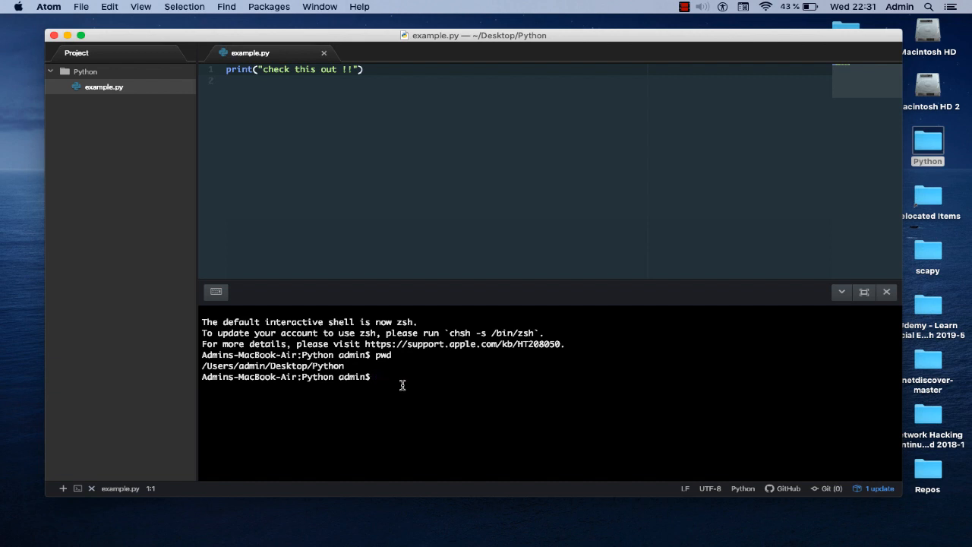
# - Run 'python example.py' in Atom's terminal, printing 'check this out !!'
pyautogui.write('py')
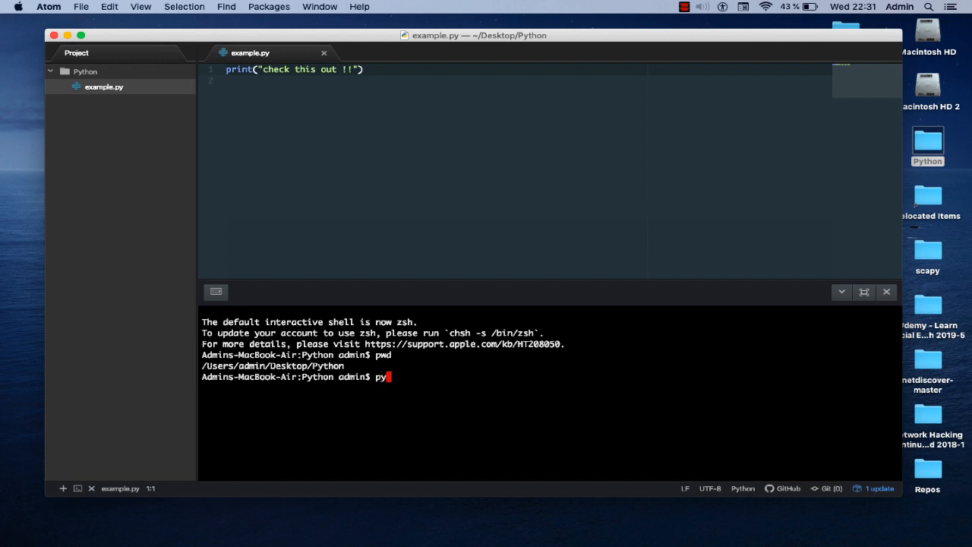
pyautogui.write('thon')
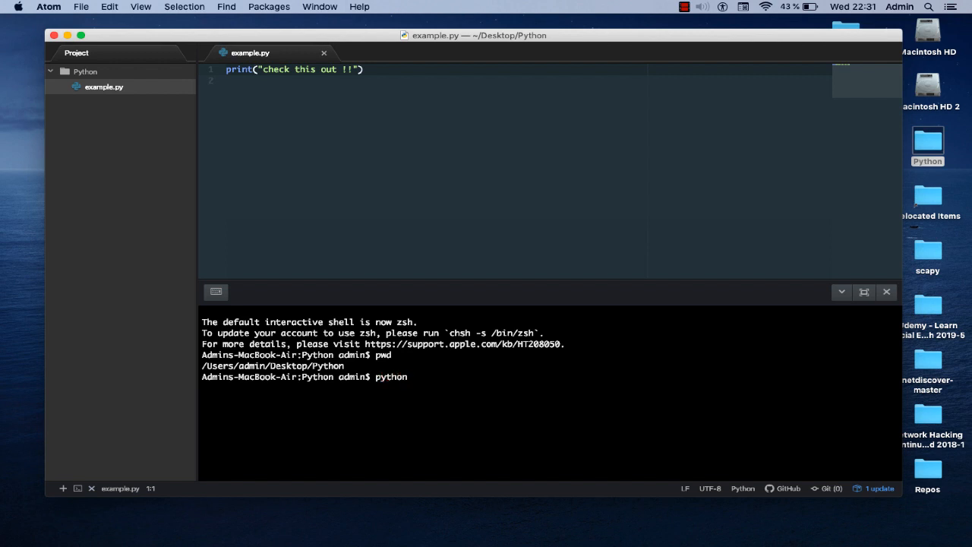
pyautogui.write('example.py')
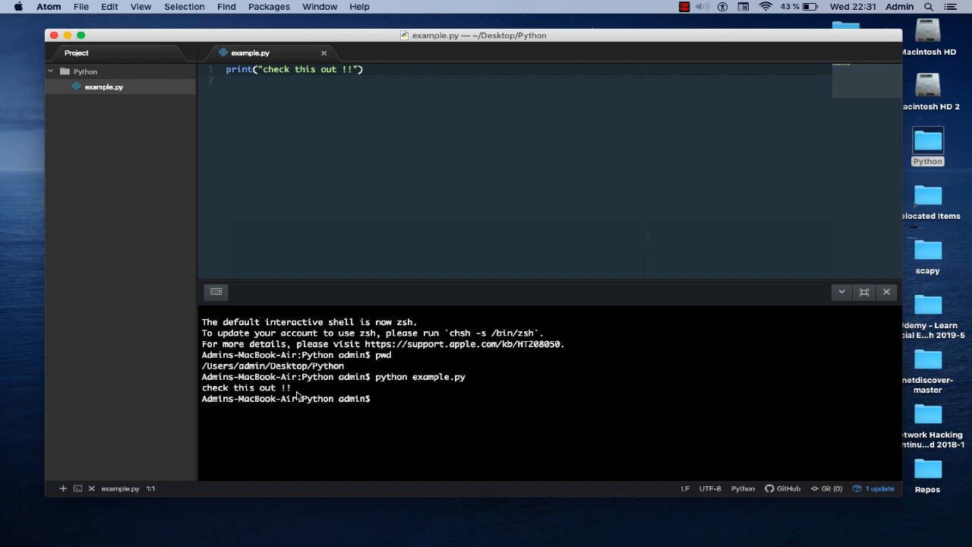
pyautogui.moveTo(342, 132)
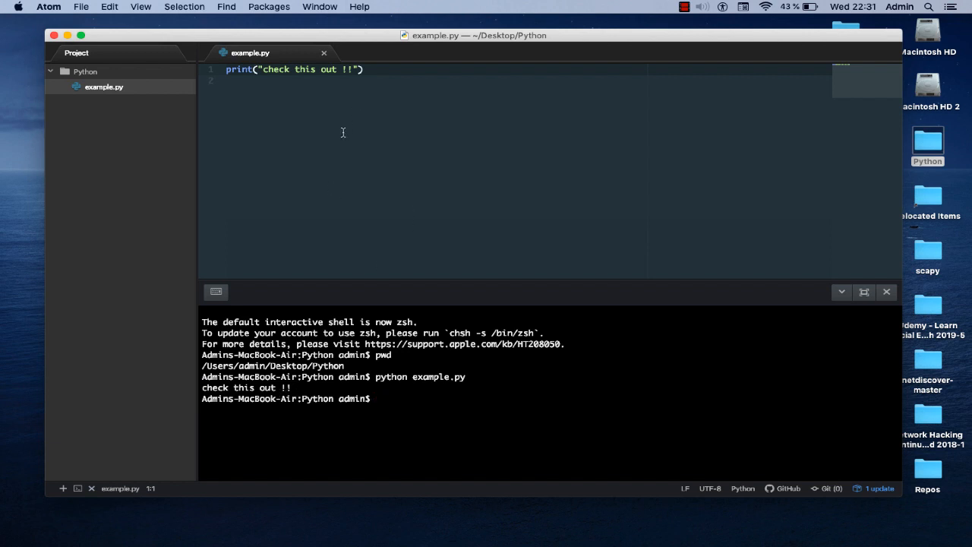
pyautogui.moveTo(348, 385)
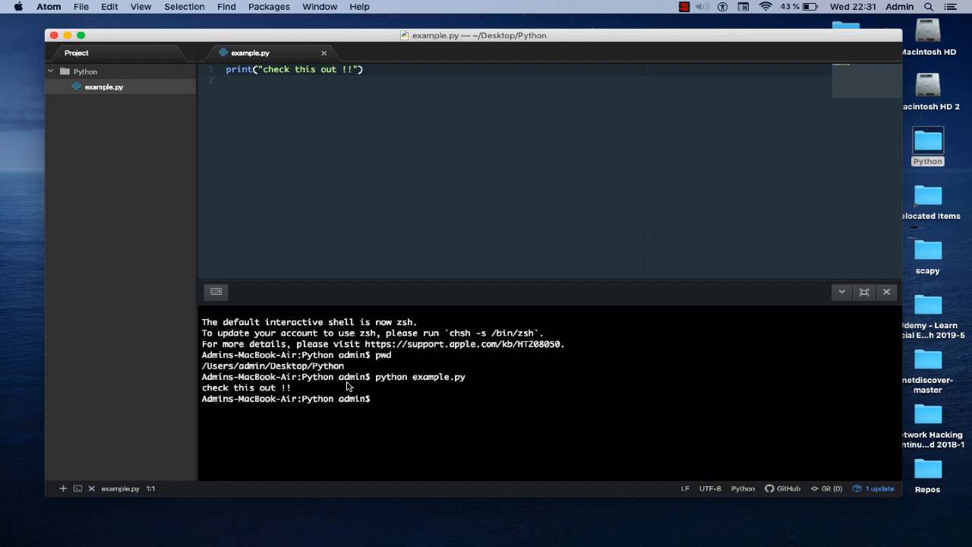
pyautogui.moveTo(402, 421)
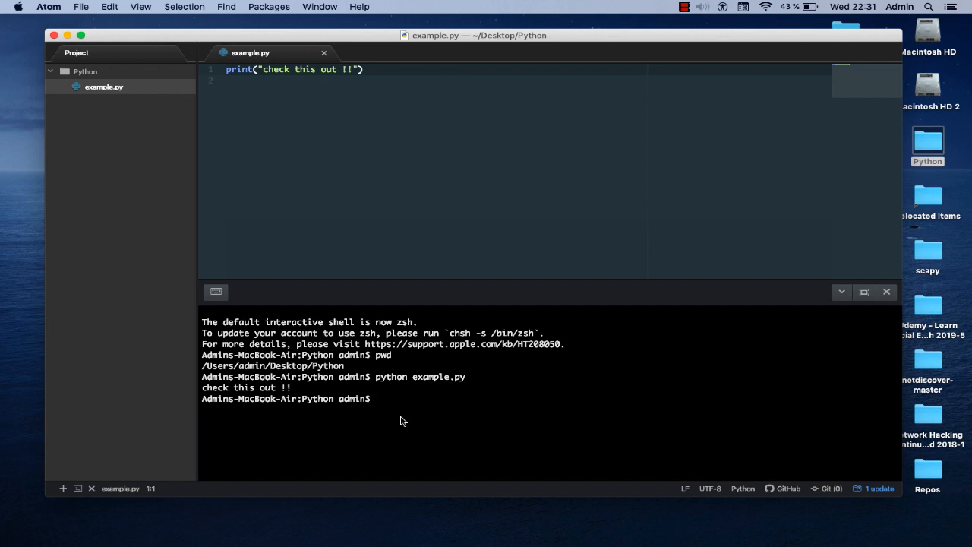
pyautogui.moveTo(487, 415)
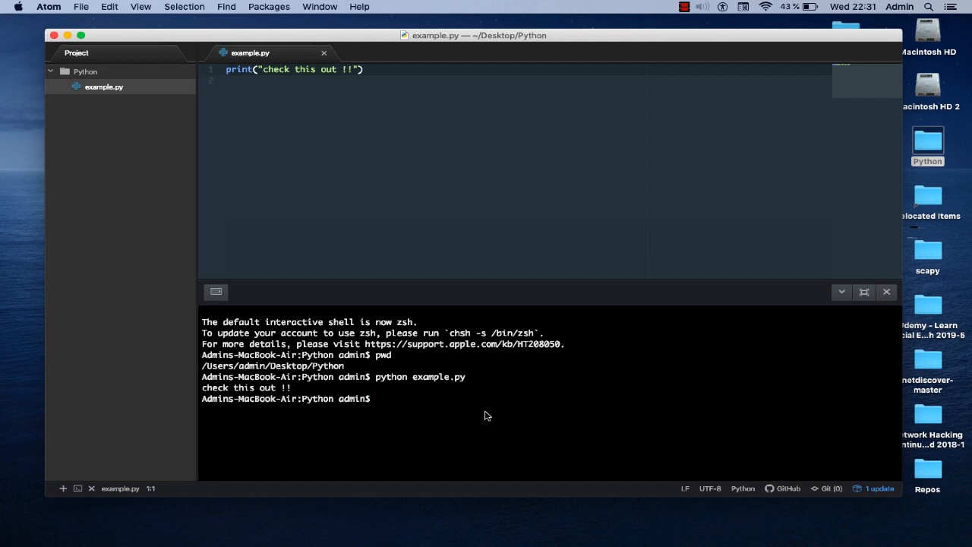